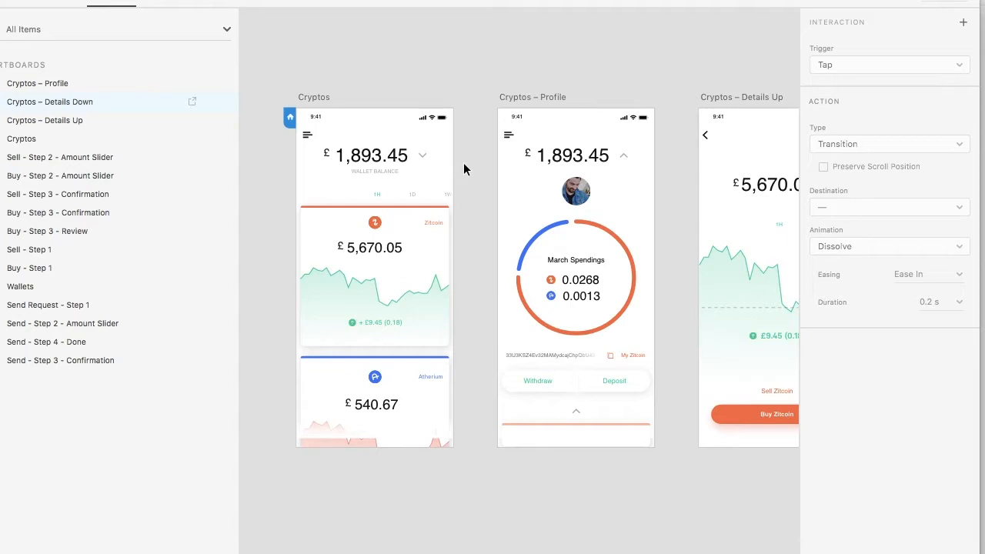
mouse_move(464, 168)
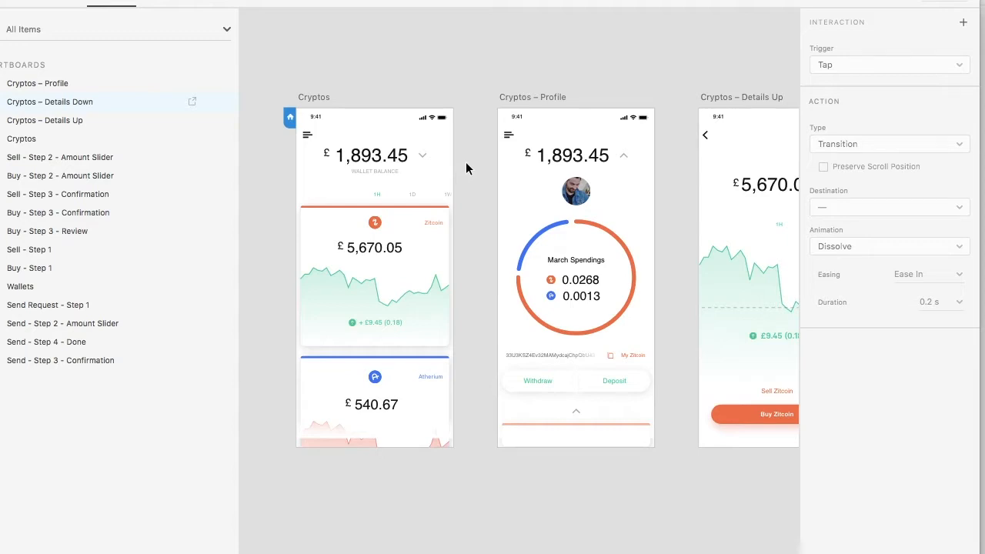
mouse_move(471, 136)
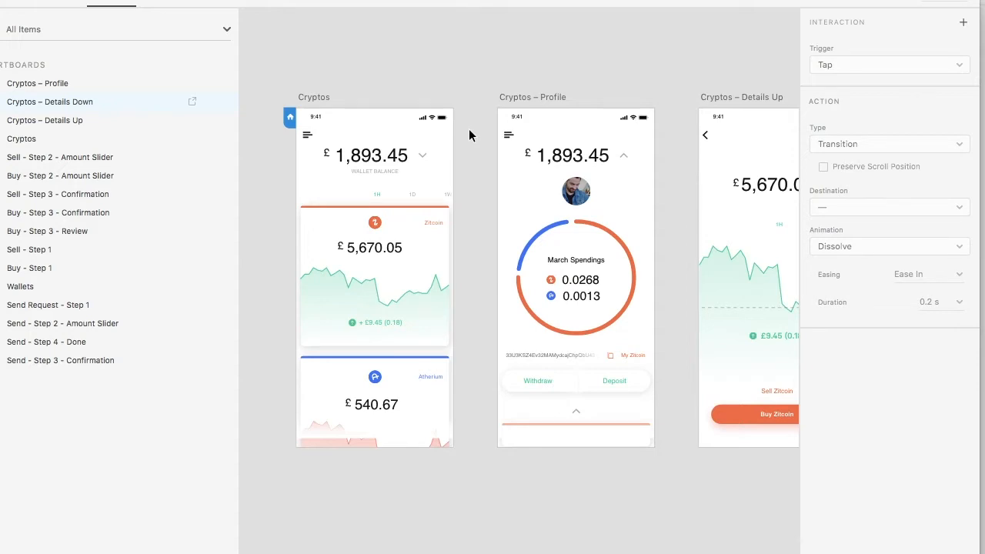
mouse_move(391, 105)
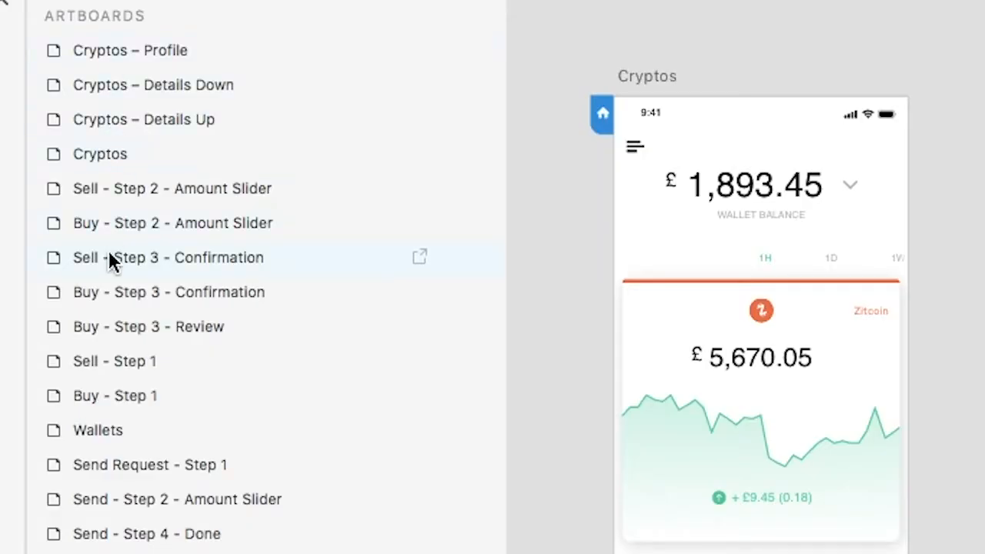
mouse_move(139, 534)
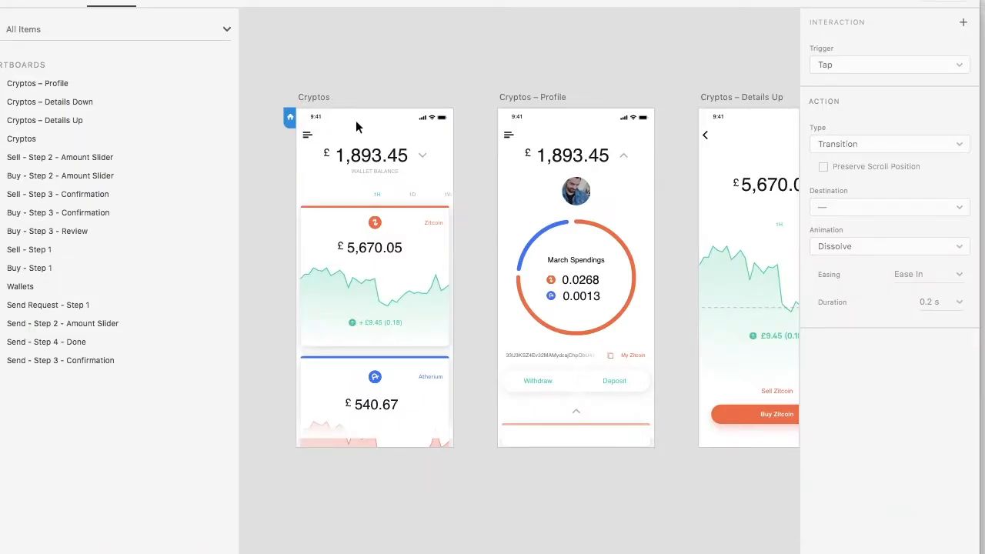
- Select the Cryptos artboard's status bar so its layers list in the Layers panel
click(346, 117)
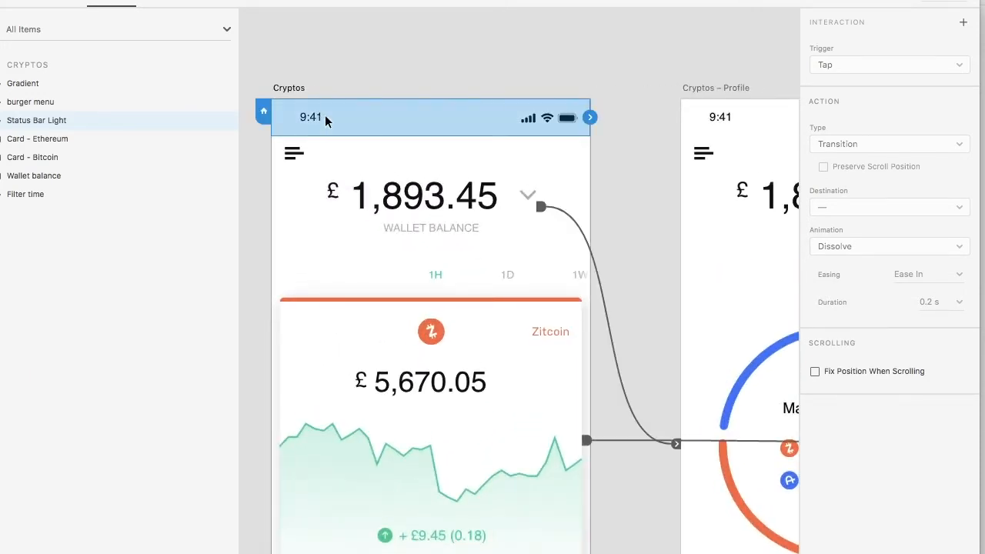
mouse_move(422, 151)
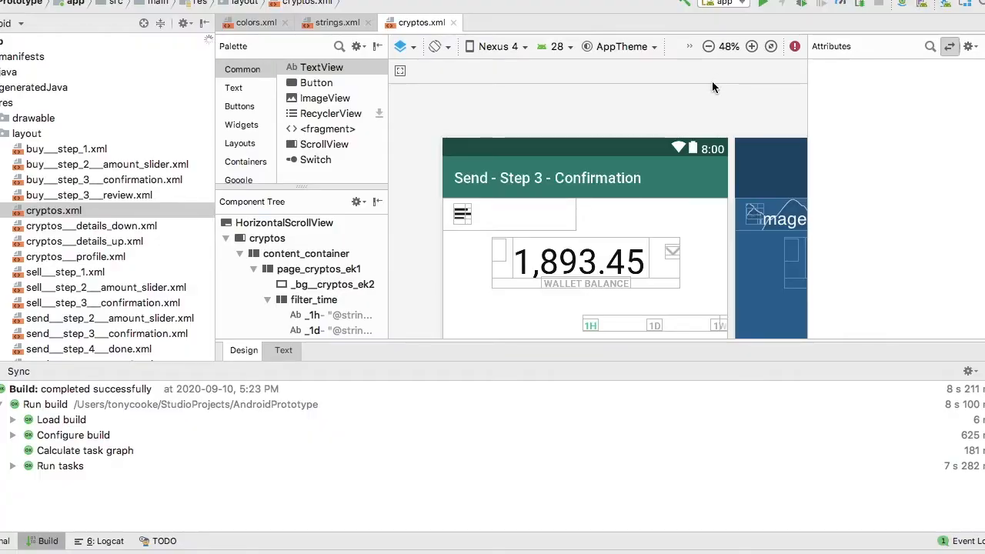
mouse_move(511, 184)
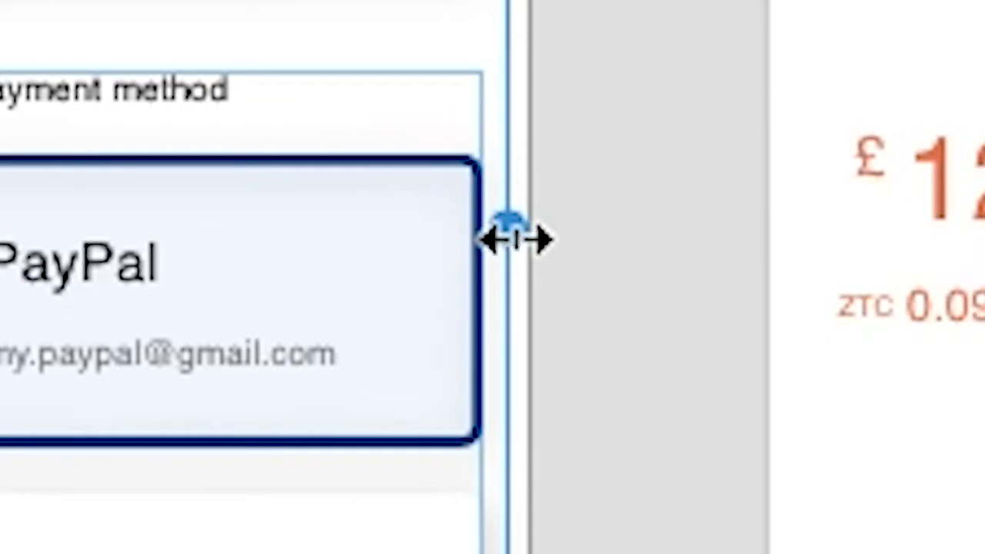
- Adjust the payment card's resize handle on the artboard overview
drag(500, 239, 523, 239)
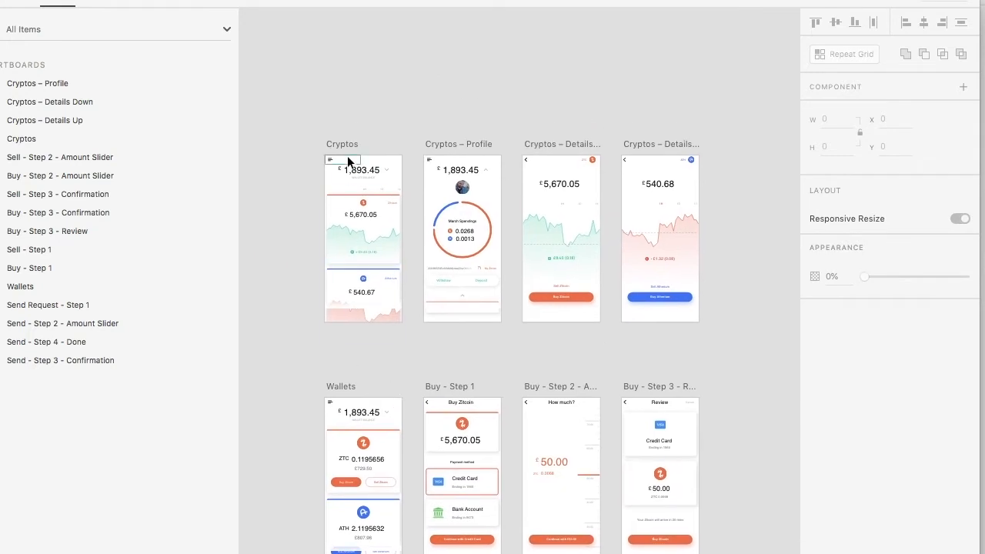
click(341, 144)
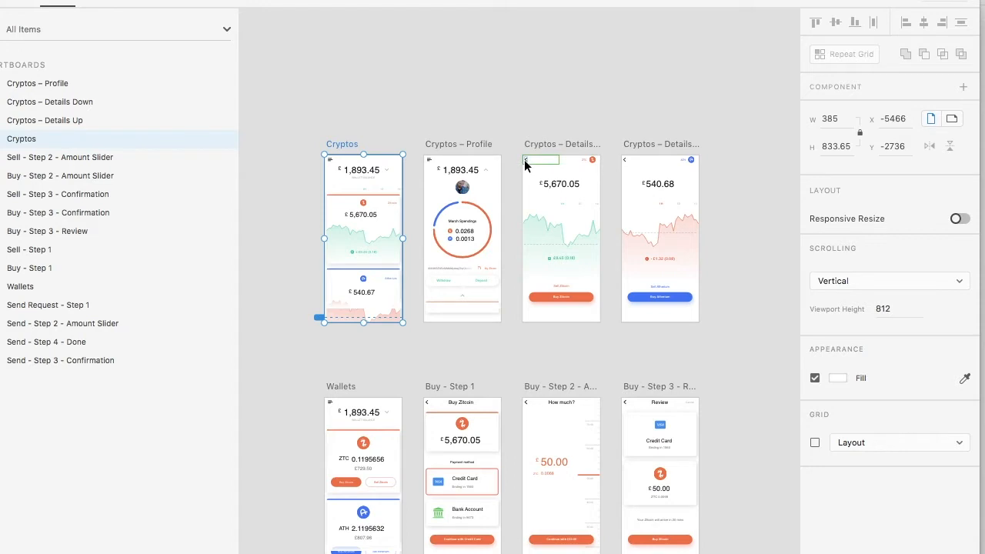
click(542, 160)
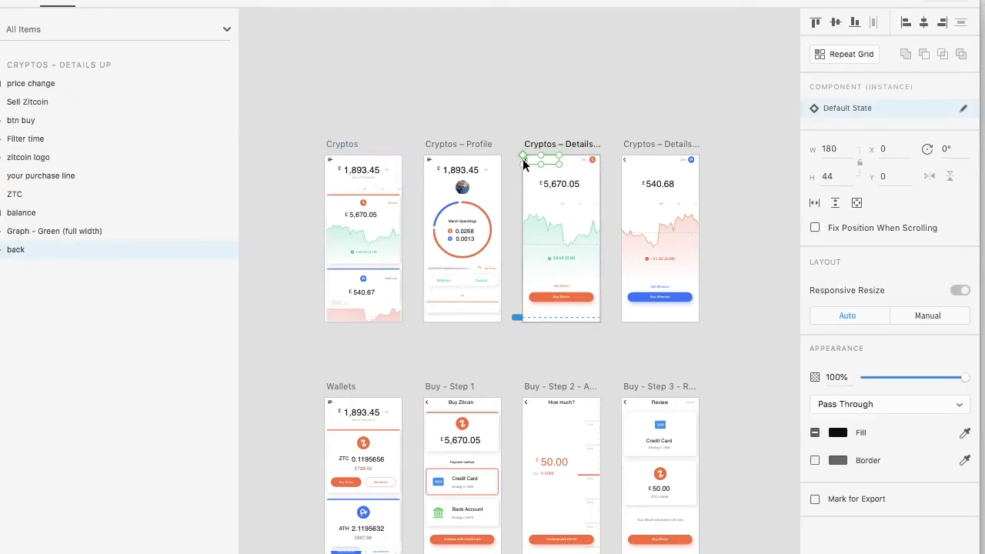
mouse_move(378, 360)
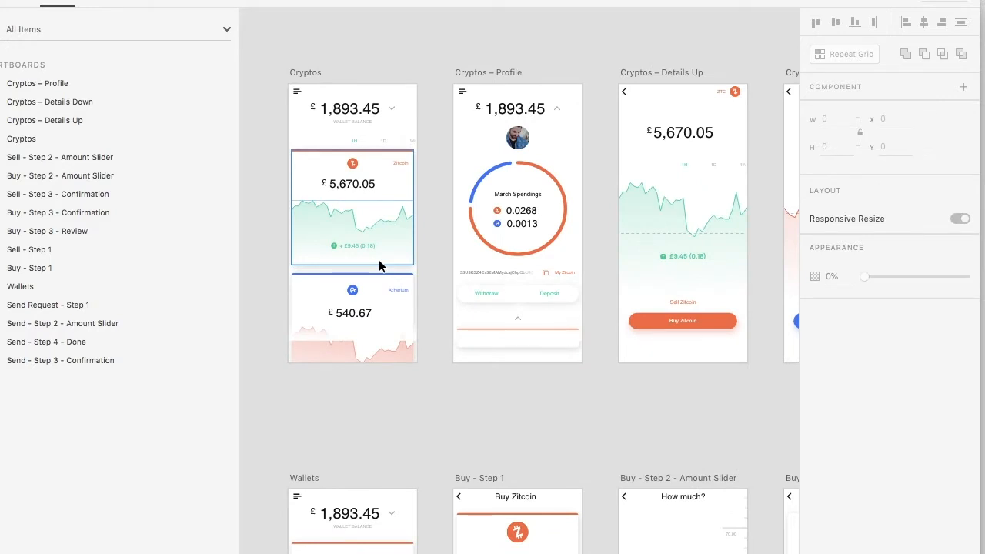
- Select the Zitcoin price card on Cryptos to reveal its prototype link
click(351, 231)
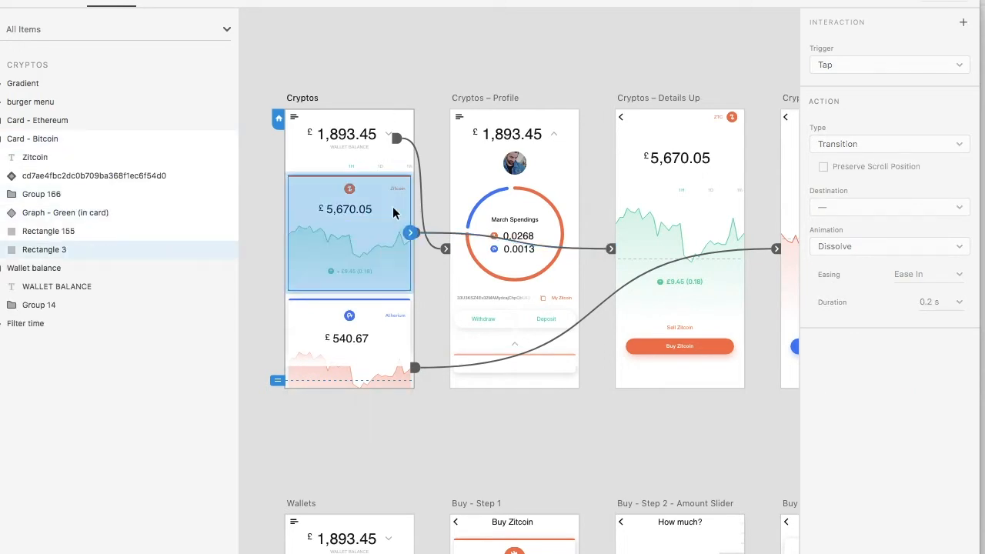
mouse_move(174, 265)
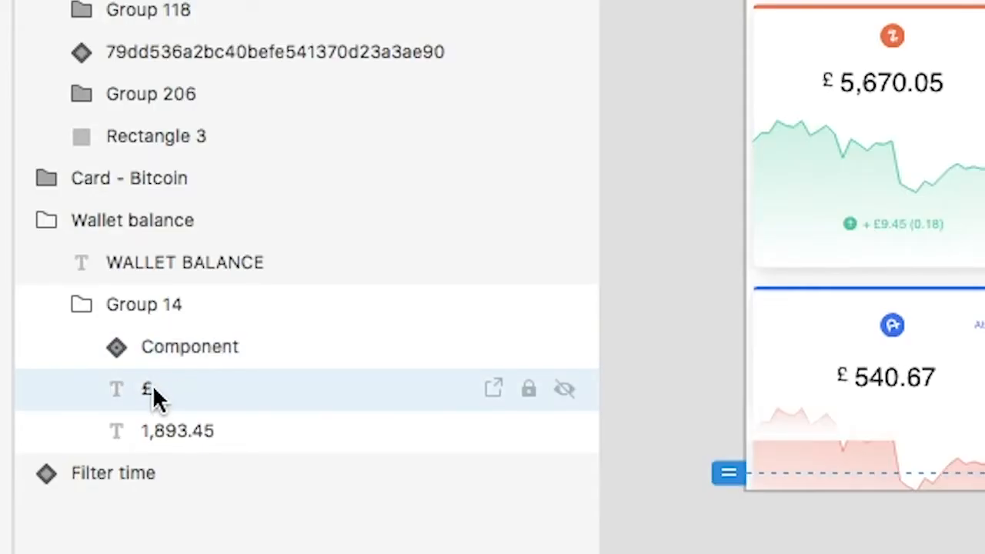
- Rename the £ layer to 'dollar sign' and the 1,893.45 layer to 'dollar value'
double_click(147, 388)
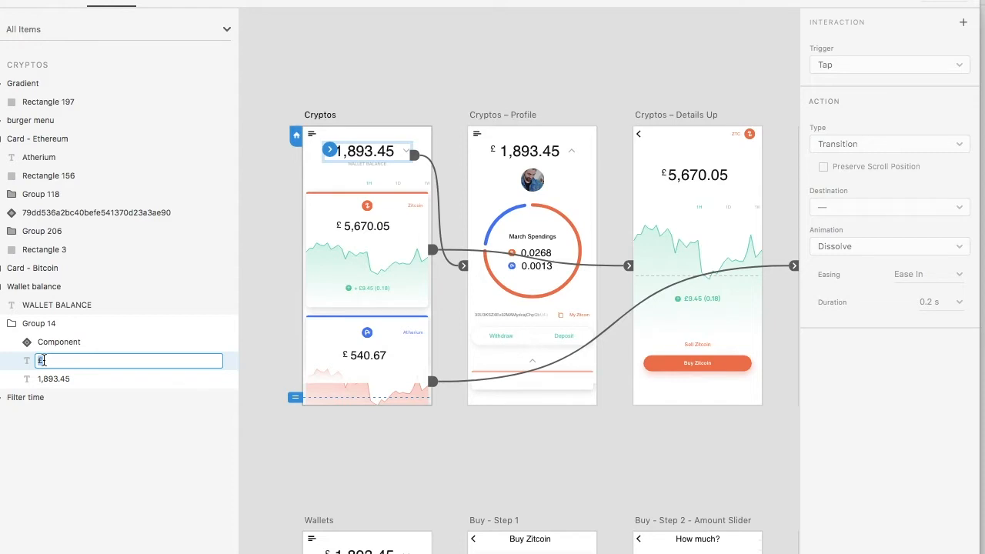
text(dollar sign)
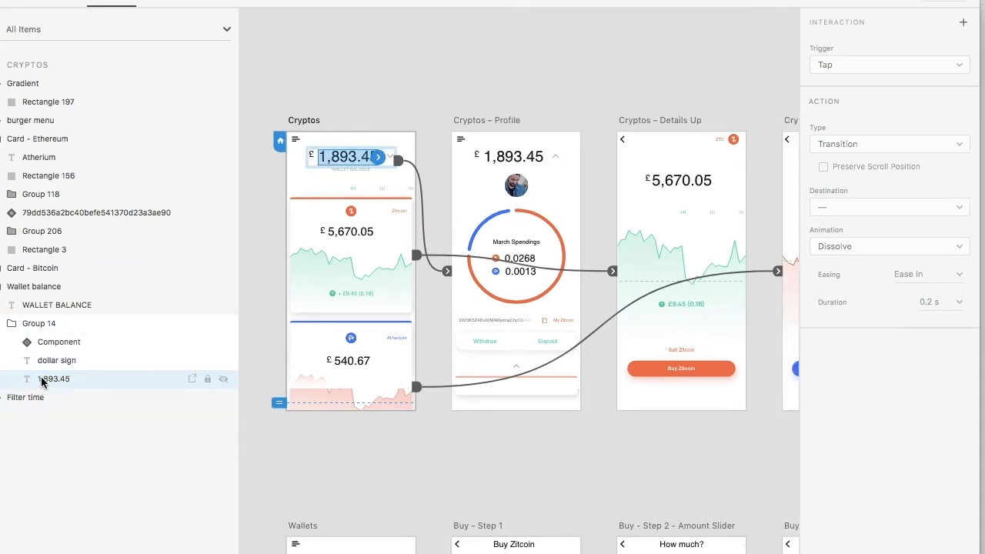
double_click(52, 379)
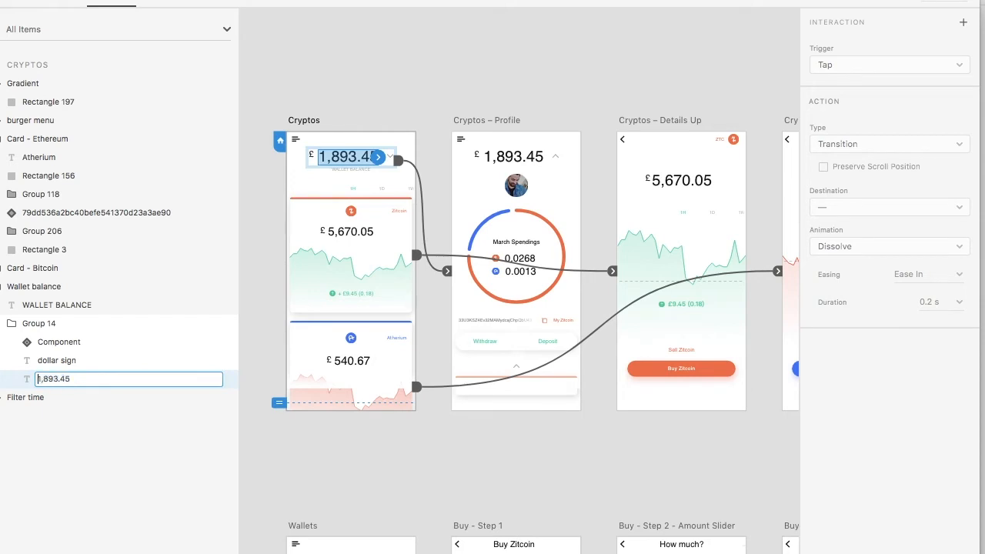
text(dollar v)
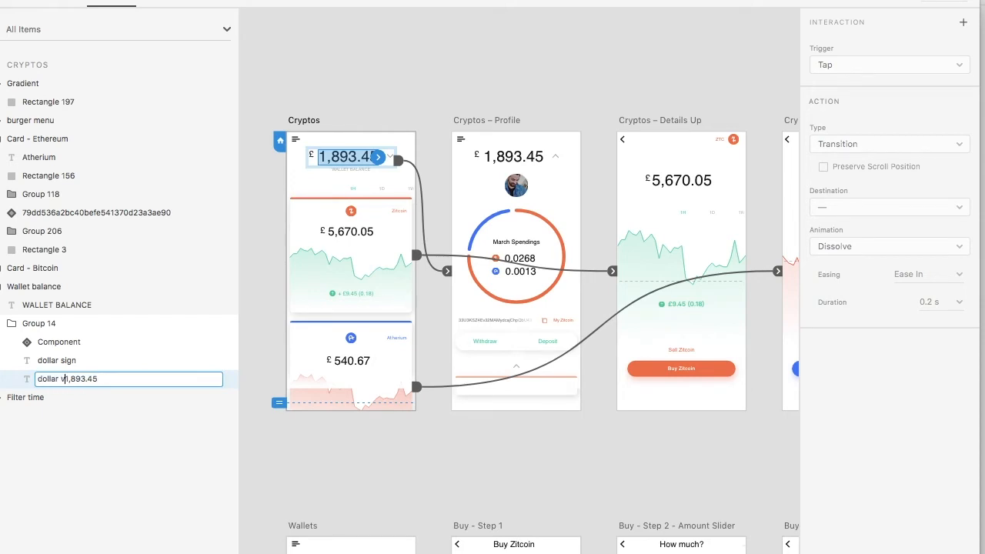
text(alue)
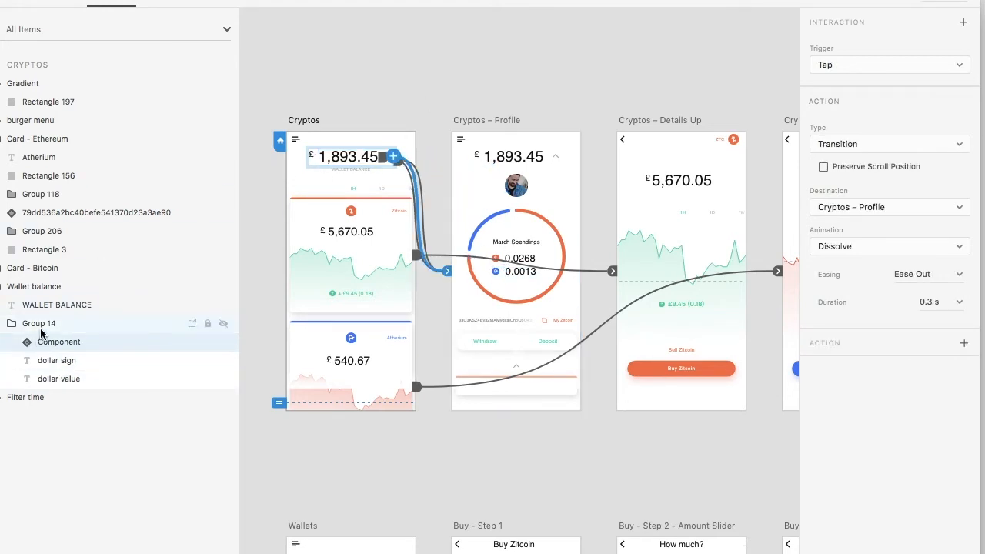
- Select the balance dropdown component to check its prototype link
click(34, 286)
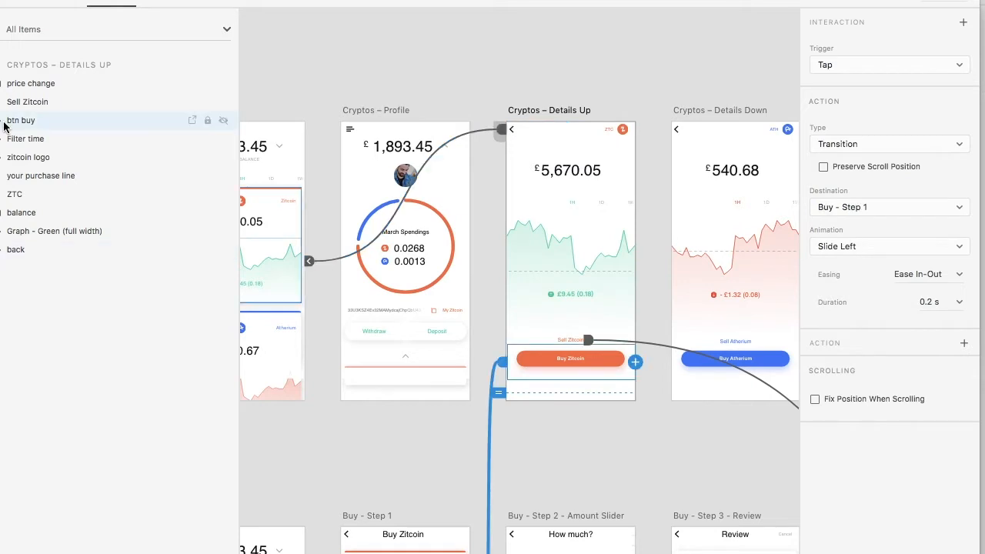
mouse_move(14, 124)
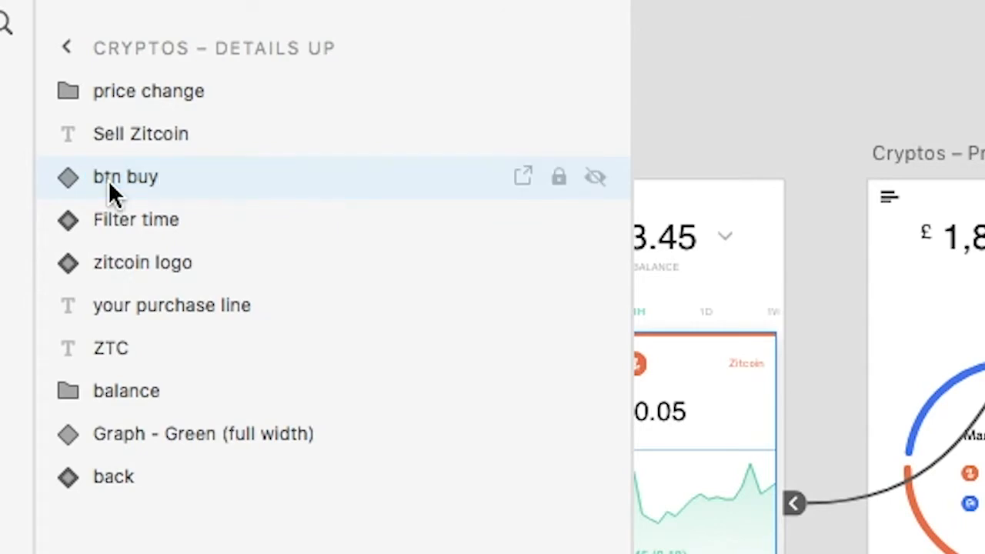
- Rename the 'btn buy' layer to '${img} btn buy'
double_click(125, 176)
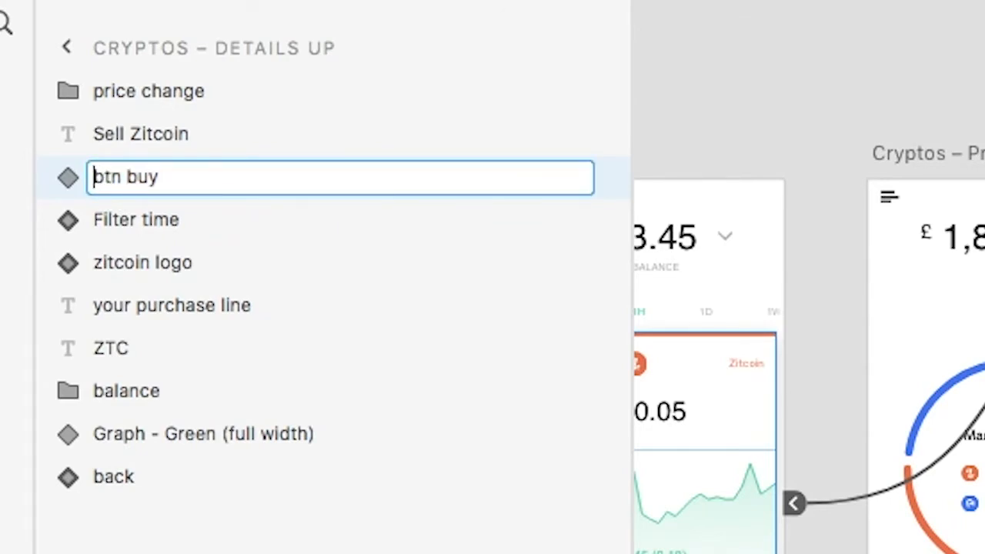
text(${img)
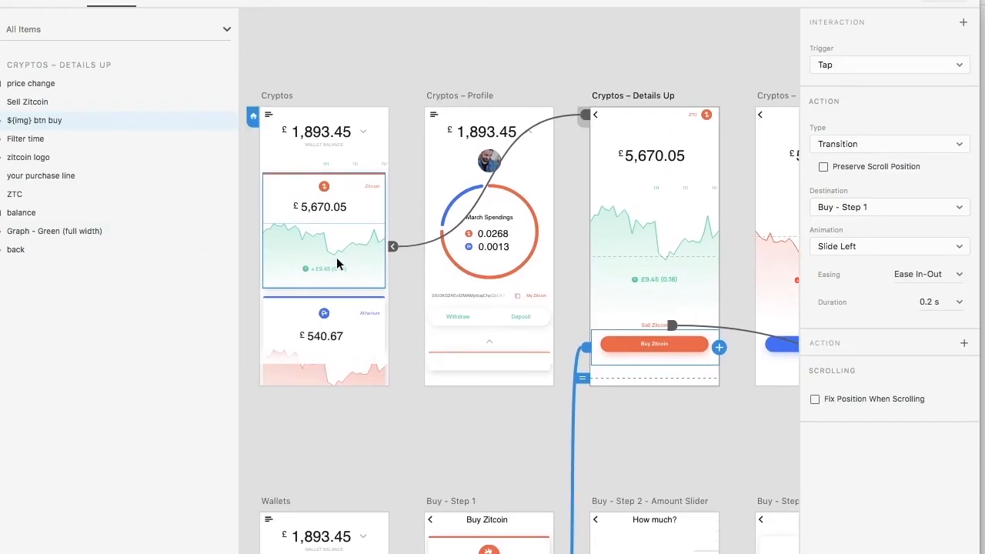
mouse_move(336, 227)
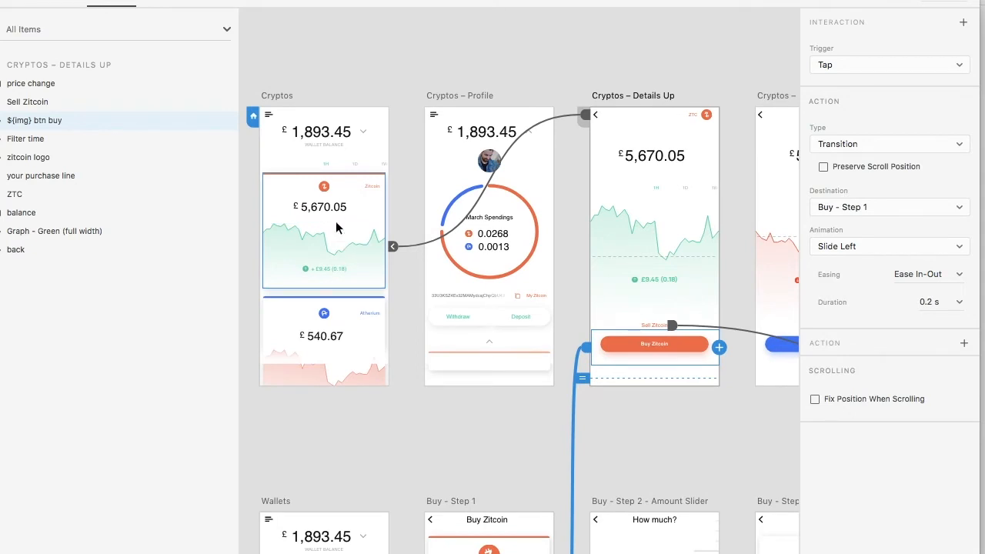
mouse_move(366, 246)
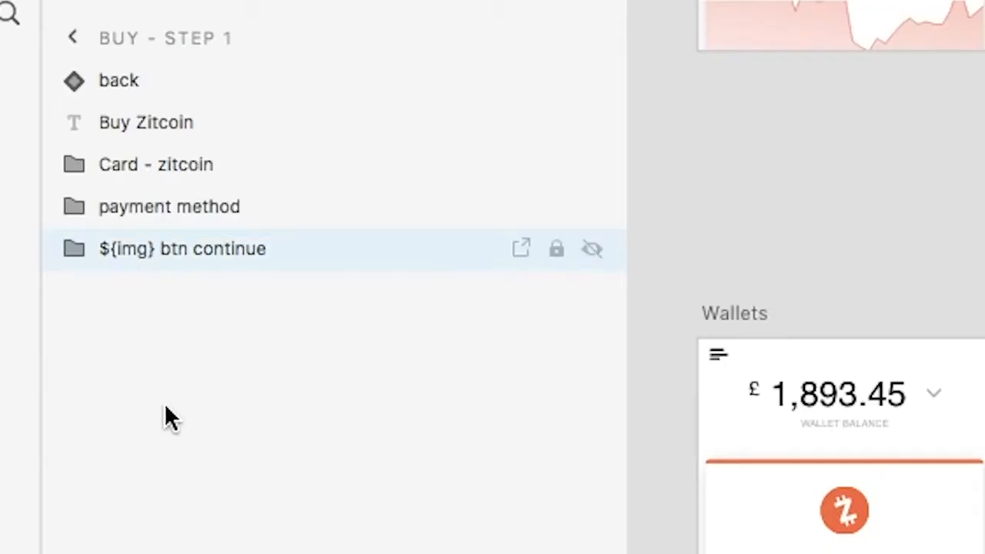
mouse_move(177, 269)
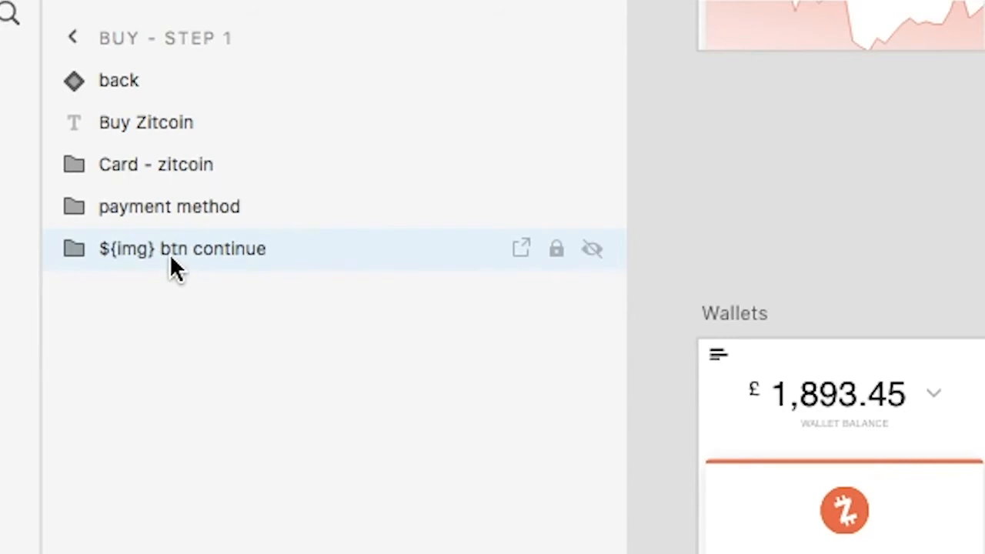
mouse_move(320, 474)
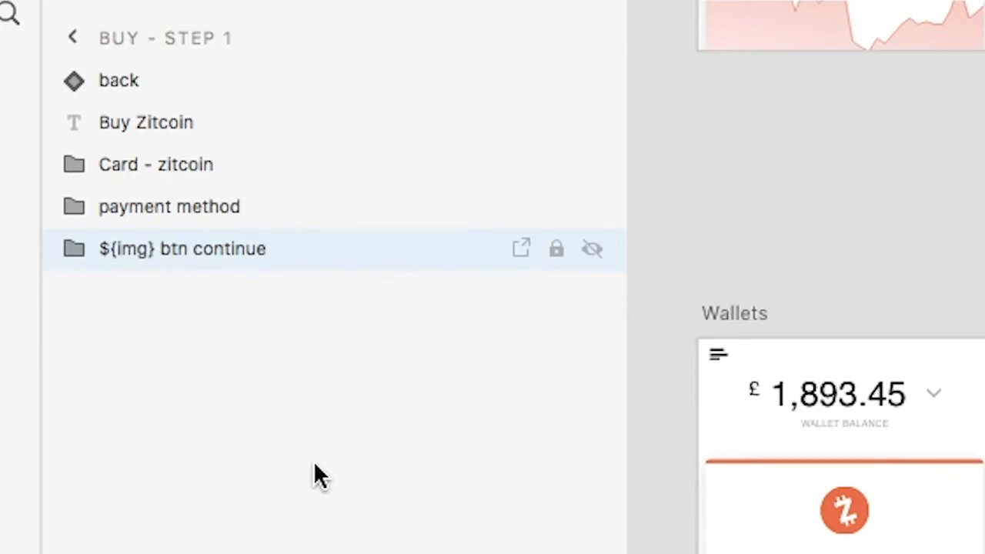
mouse_move(299, 357)
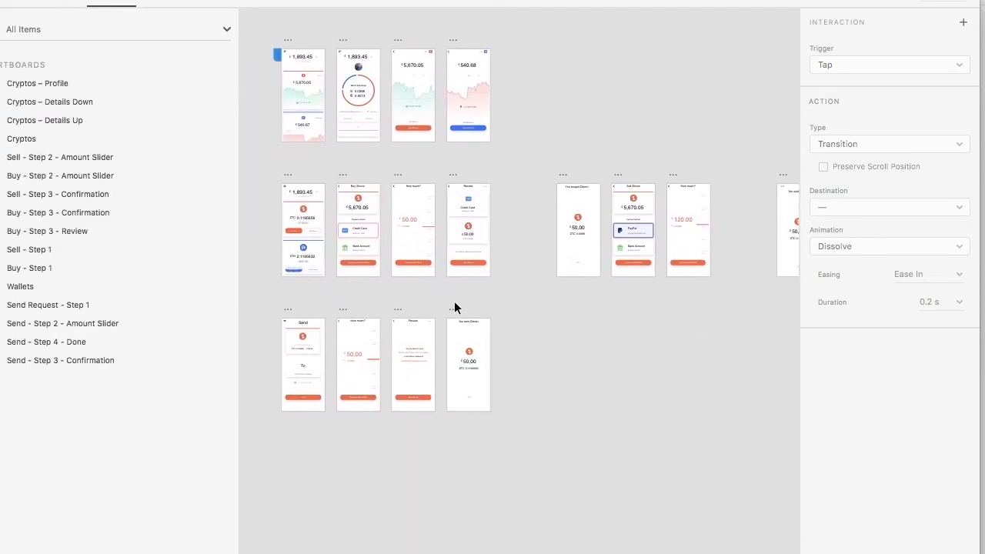
- Export the design as HTML5 from the Lightning Storm plugin panel
click(357, 207)
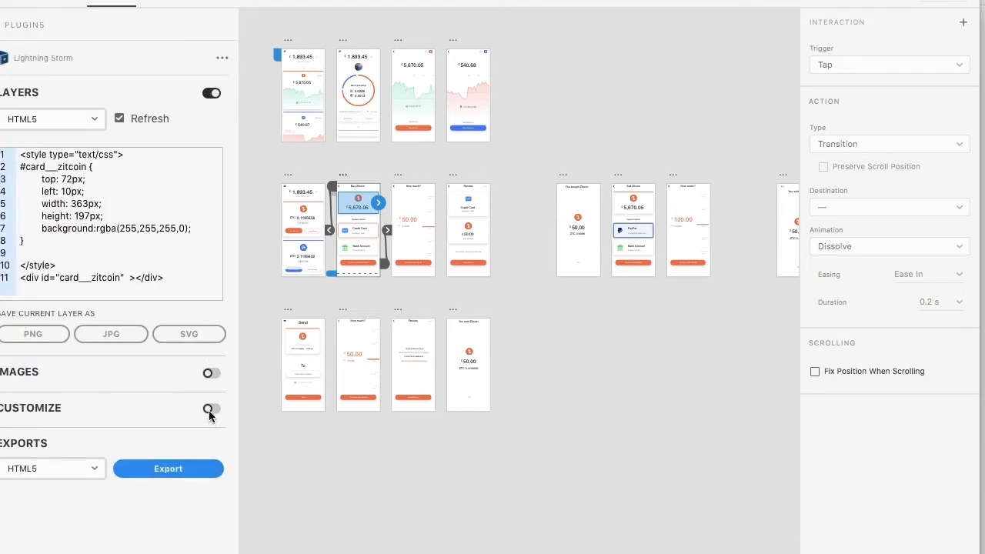
click(209, 409)
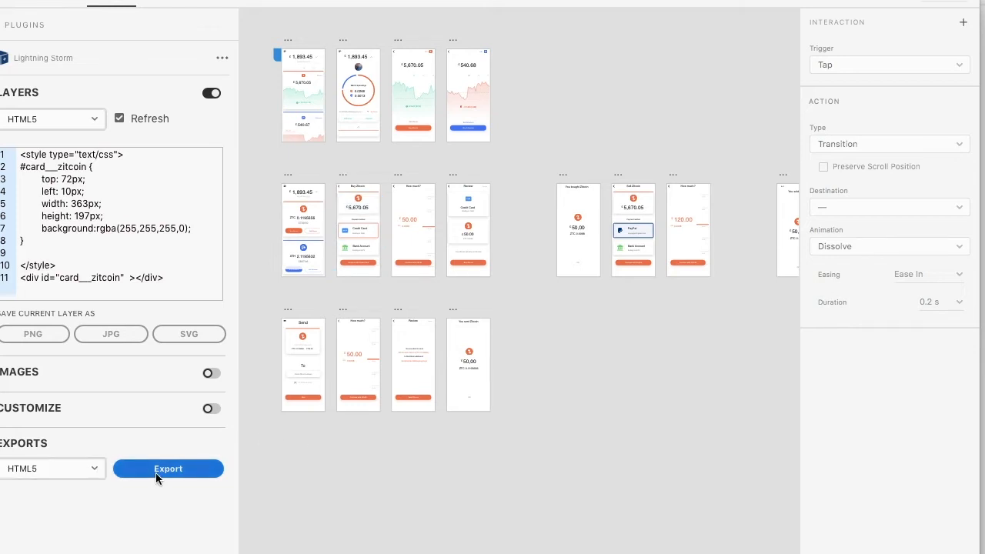
click(168, 468)
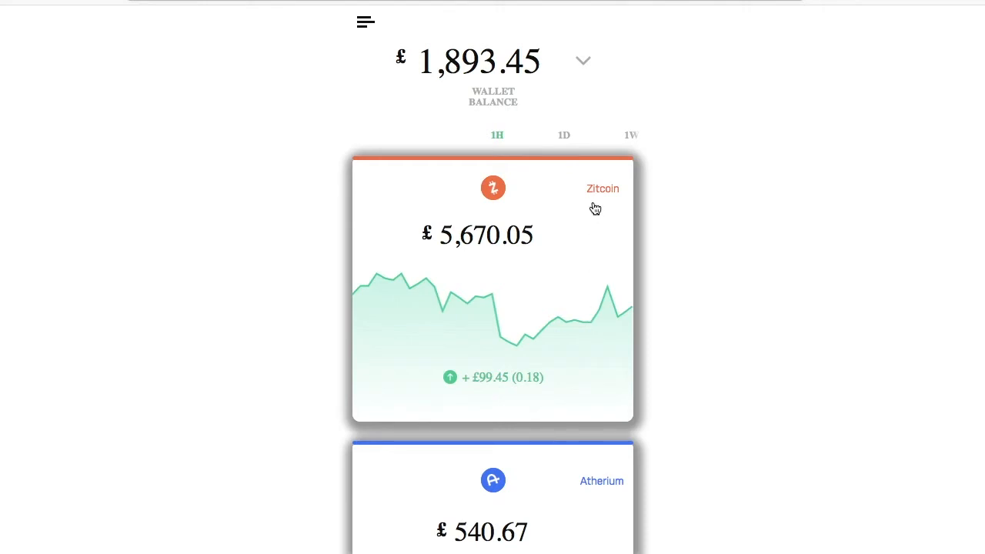
mouse_move(546, 83)
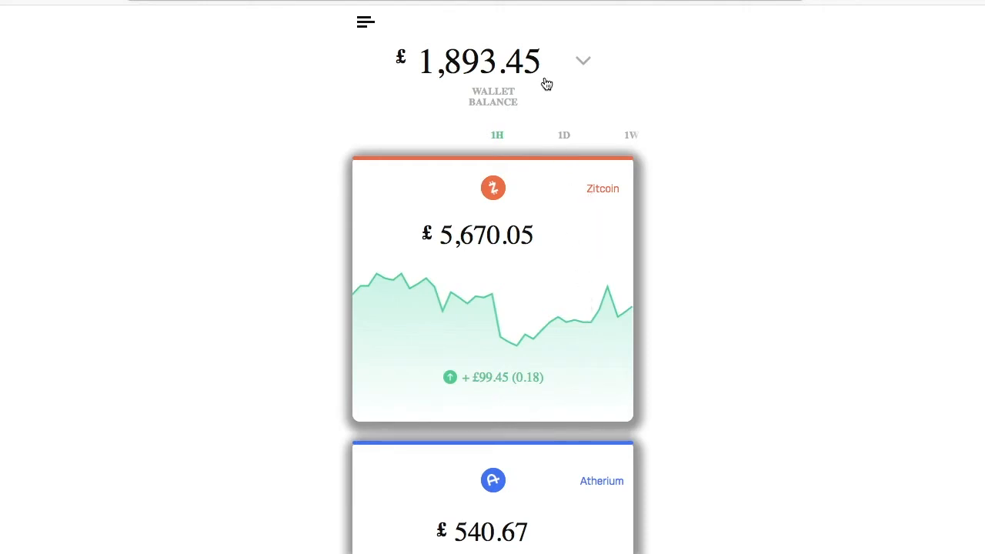
mouse_move(523, 56)
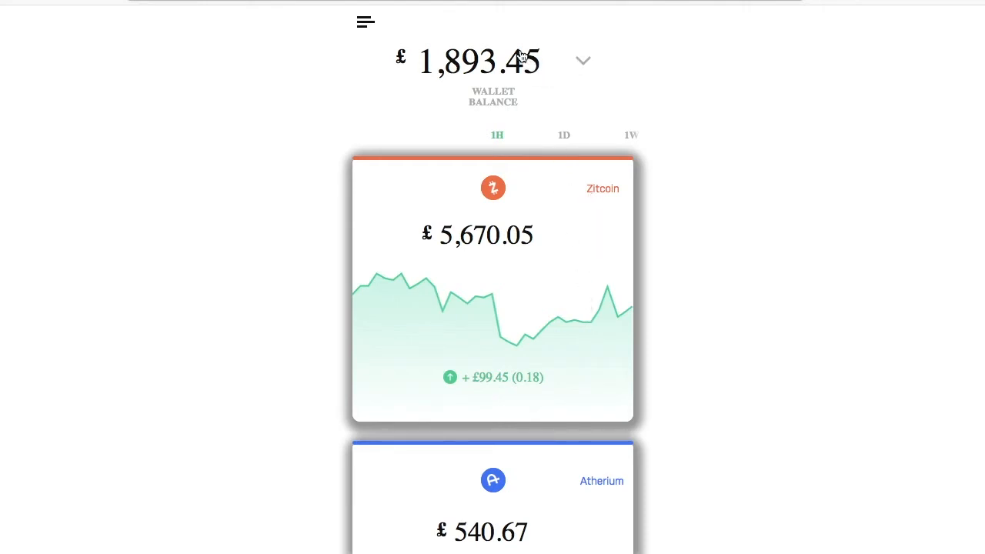
- Return from the browser preview to XD's Lightning Storm panel
click(583, 61)
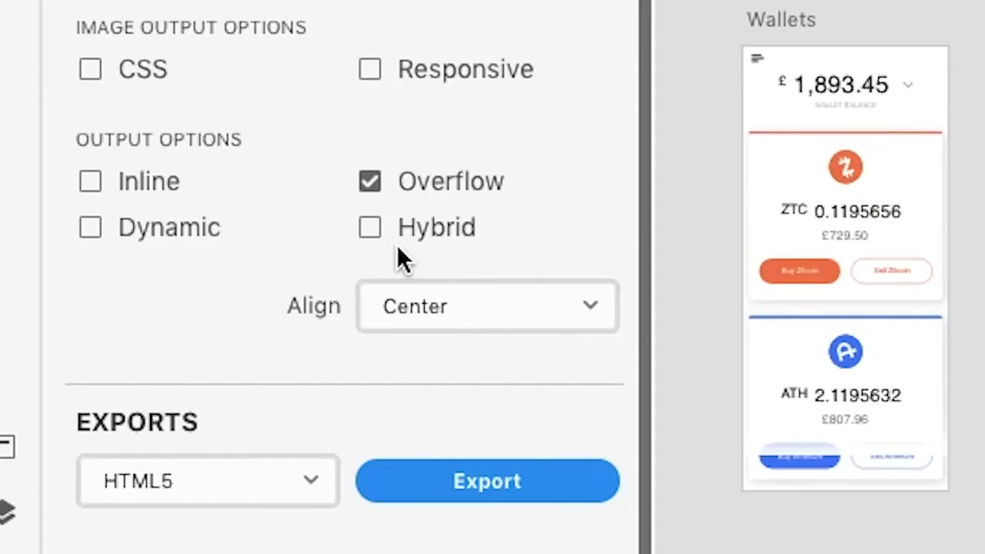
- Switch Lightning Storm output from Overflow to Hybrid and export as HTML5 again
click(369, 228)
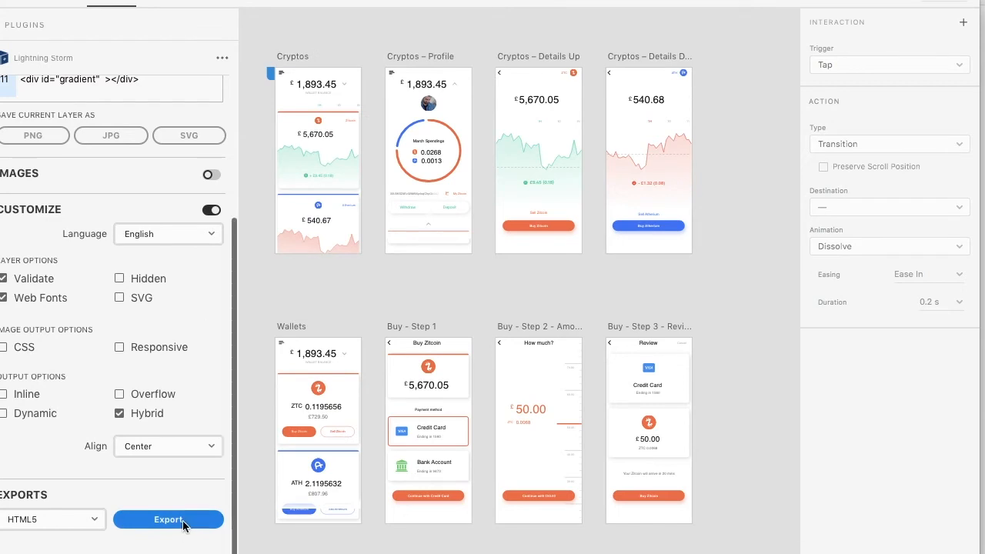
click(168, 518)
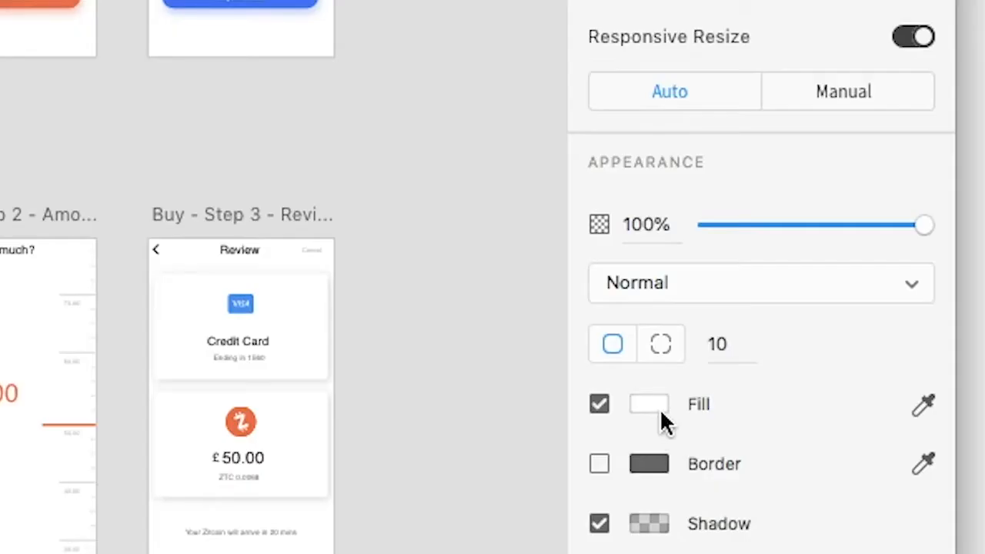
- Inspect a card's appearance and a text layer's font, then export HTML5 again
drag(923, 224, 706, 224)
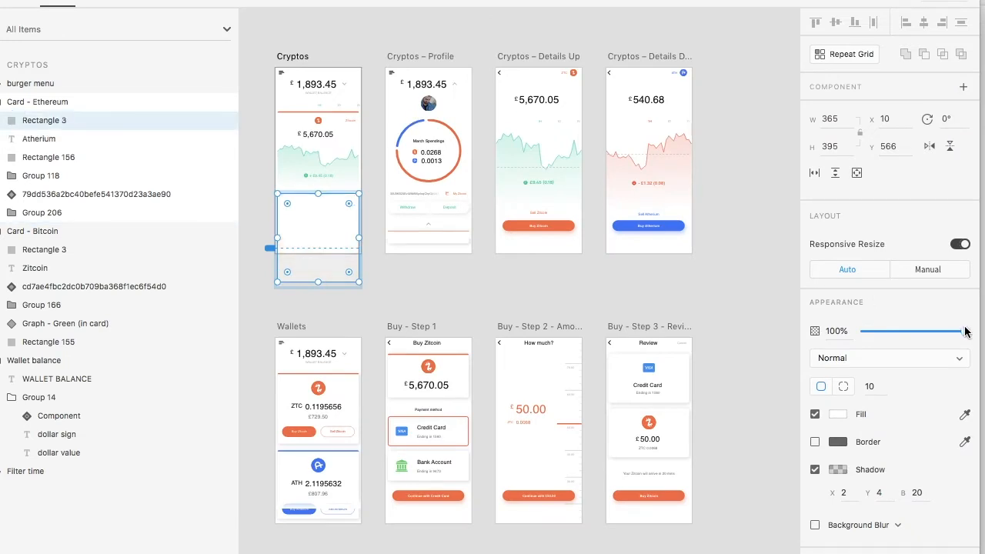
drag(966, 330, 864, 330)
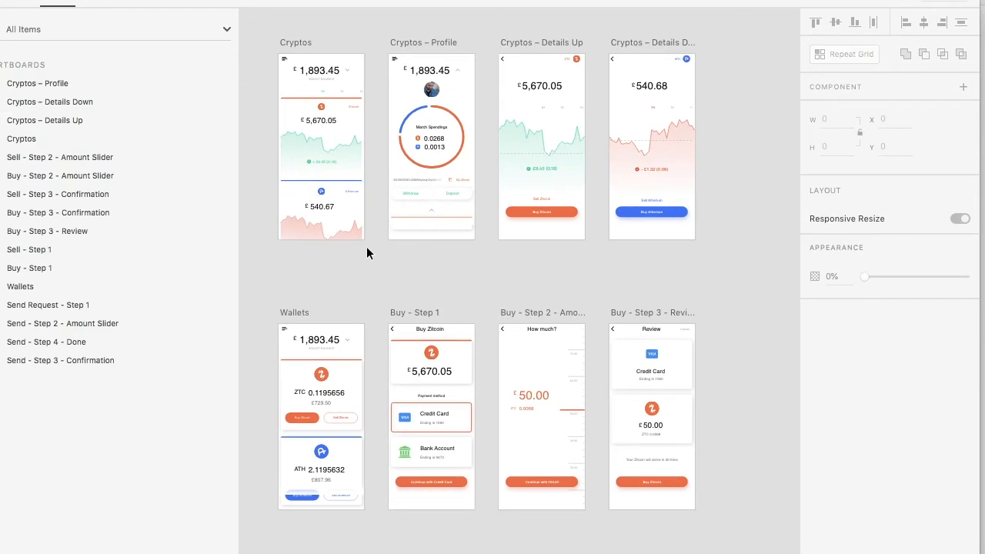
mouse_move(316, 91)
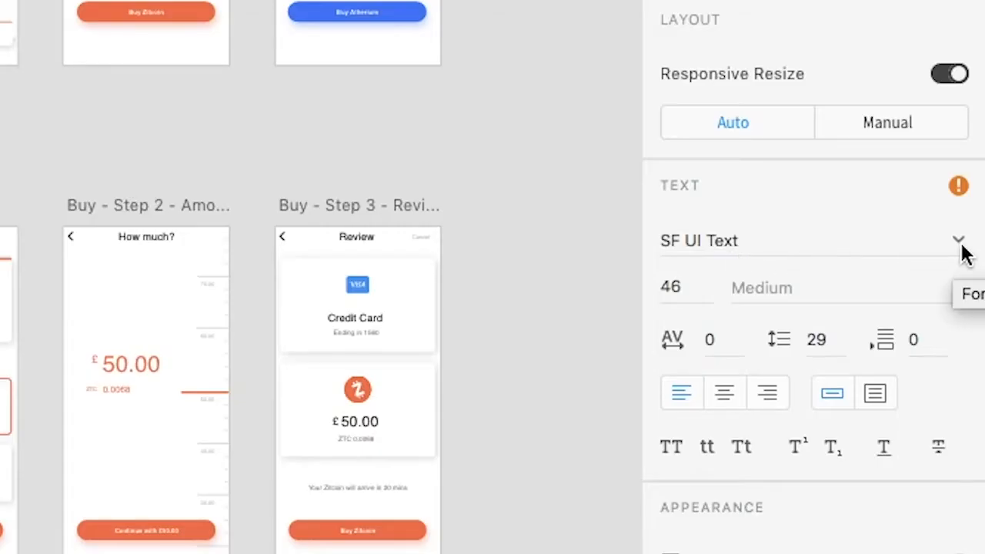
click(699, 240)
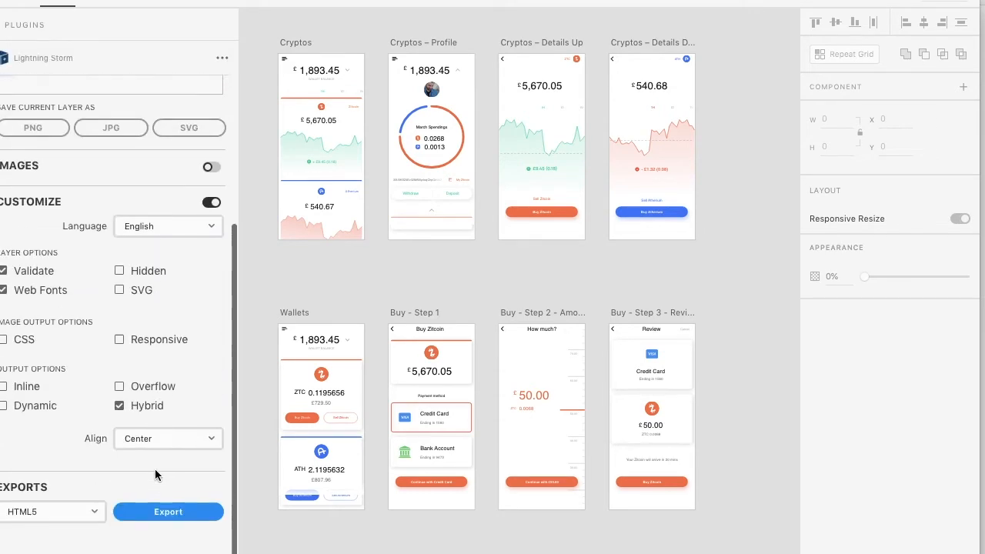
click(168, 511)
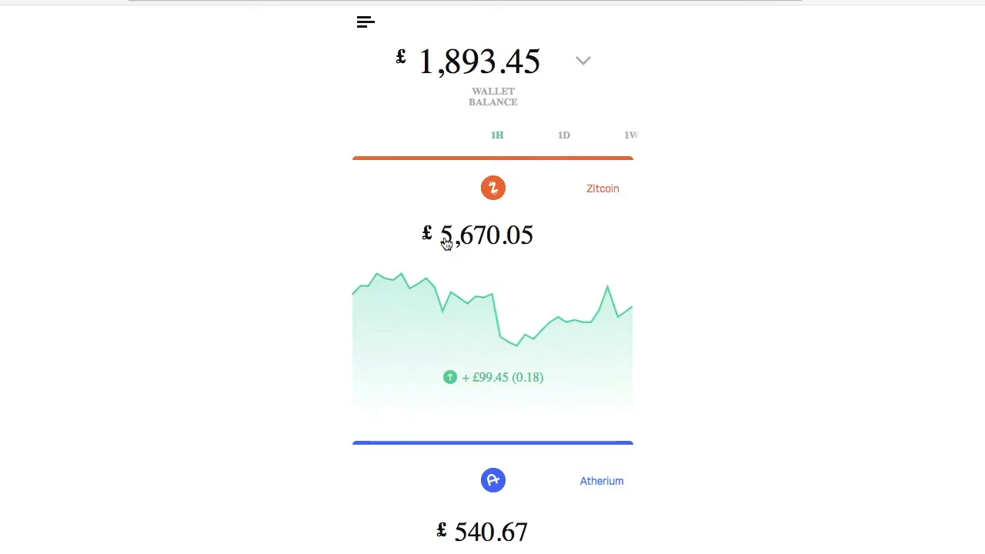
- Buy Zitcoin from its details and continue through payment and a £50 amount to Review
scroll(down, 3)
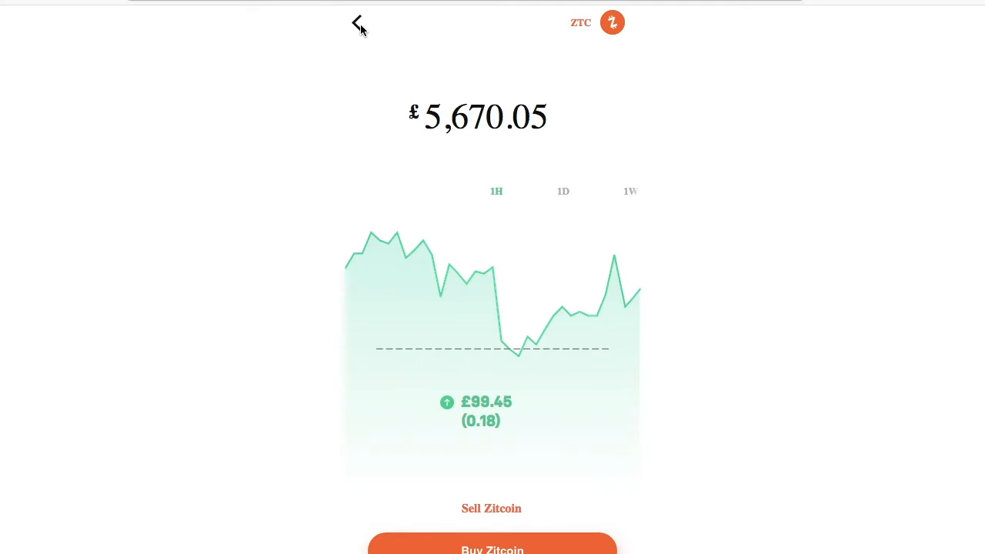
mouse_move(363, 31)
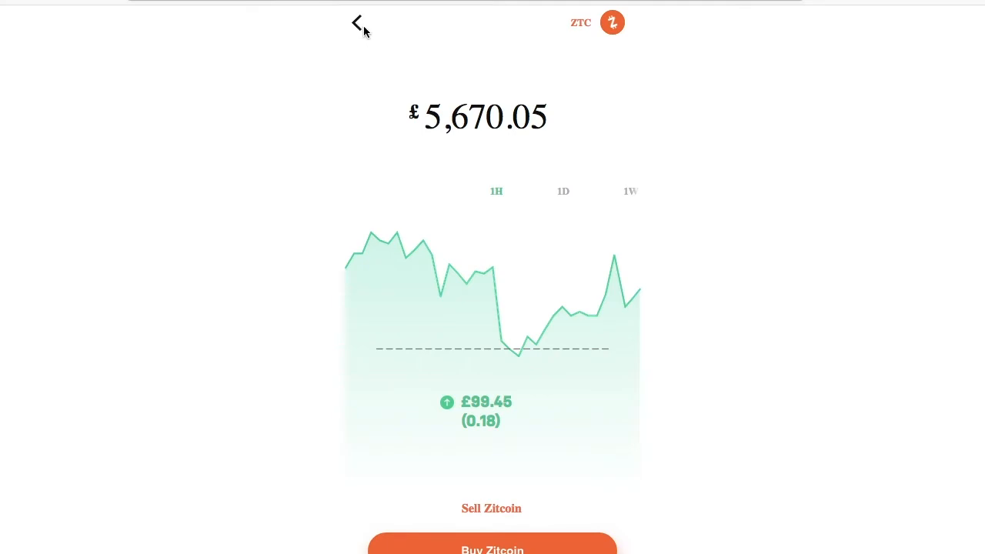
mouse_move(361, 43)
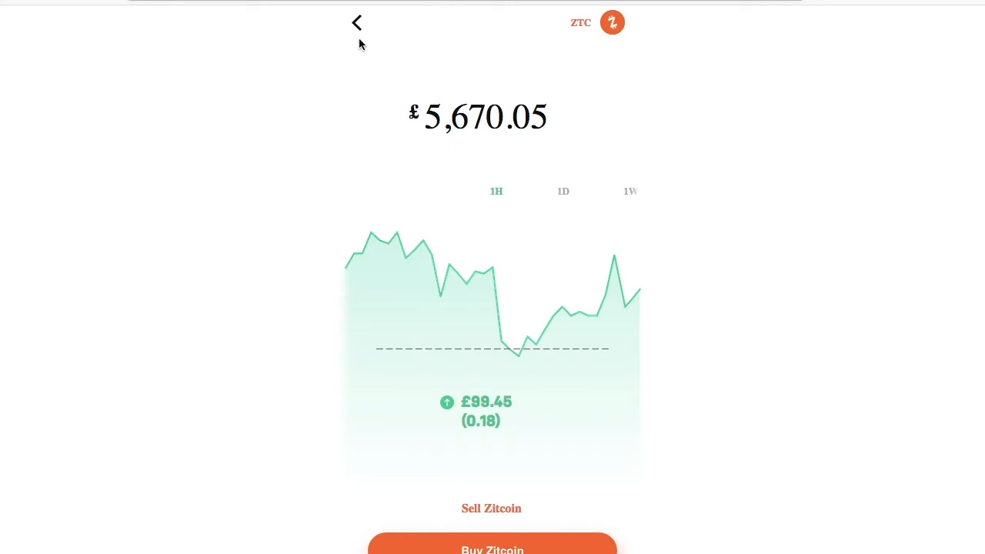
mouse_move(409, 240)
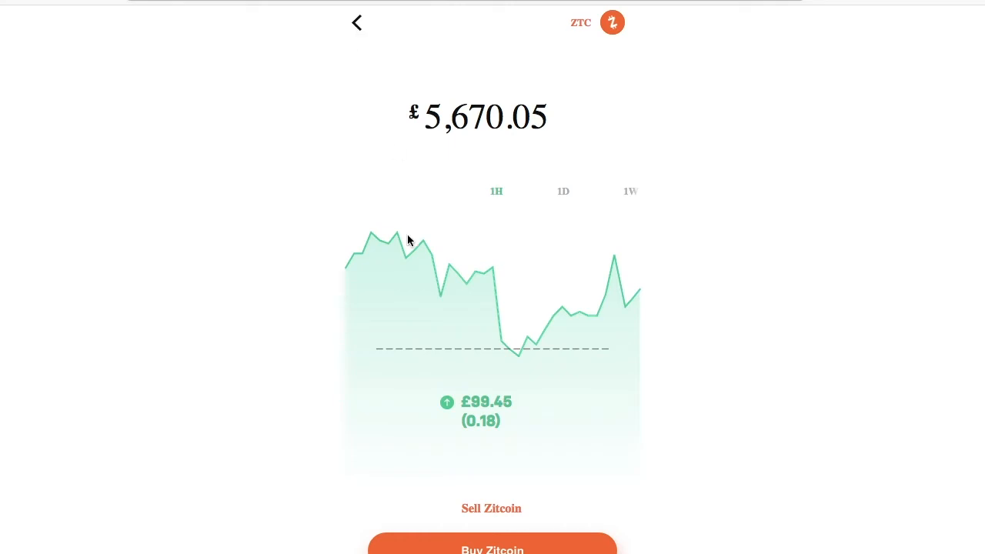
click(493, 547)
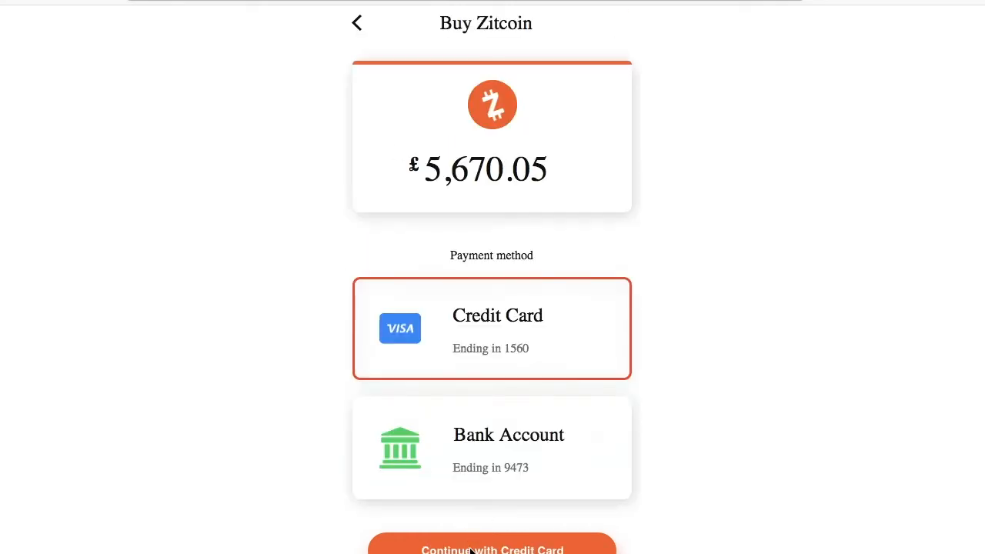
mouse_move(435, 98)
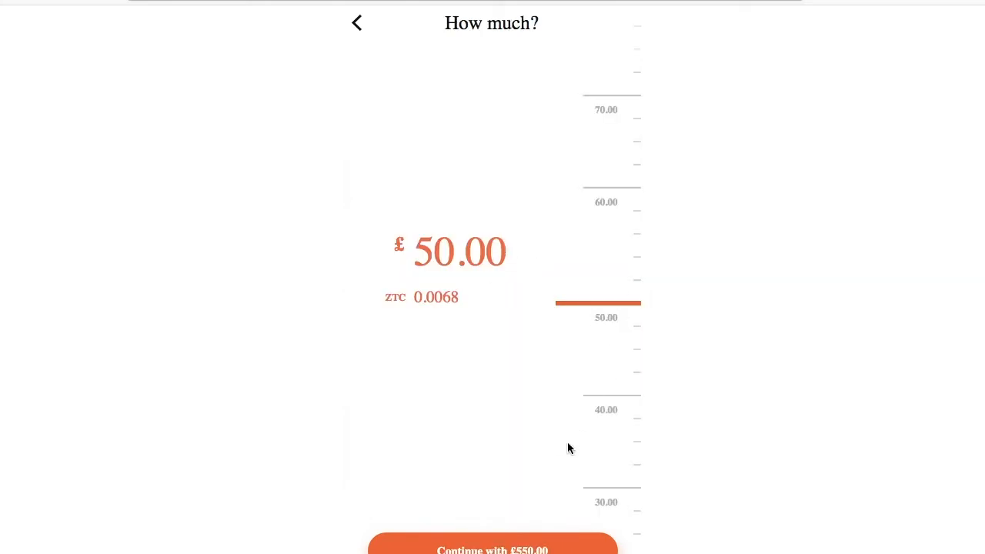
click(493, 548)
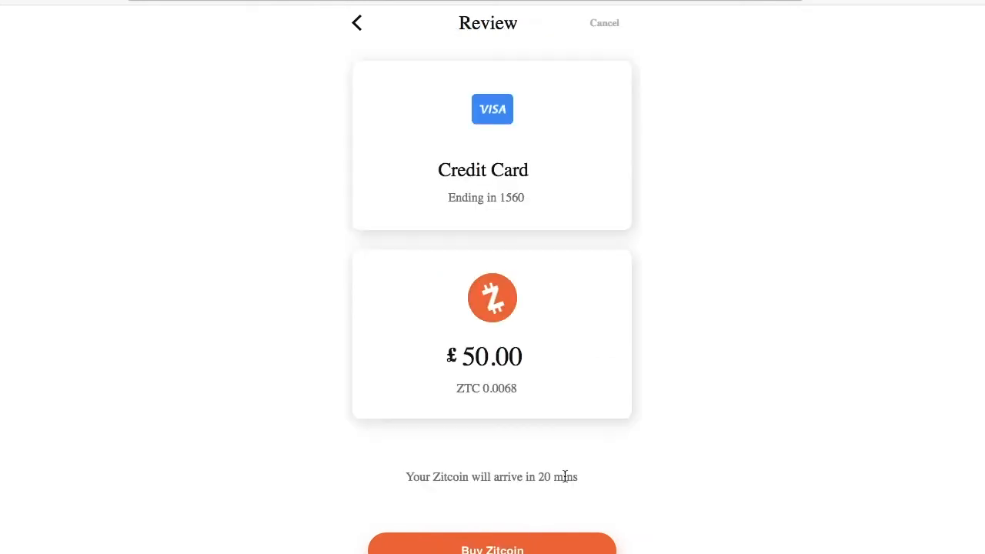
mouse_move(643, 9)
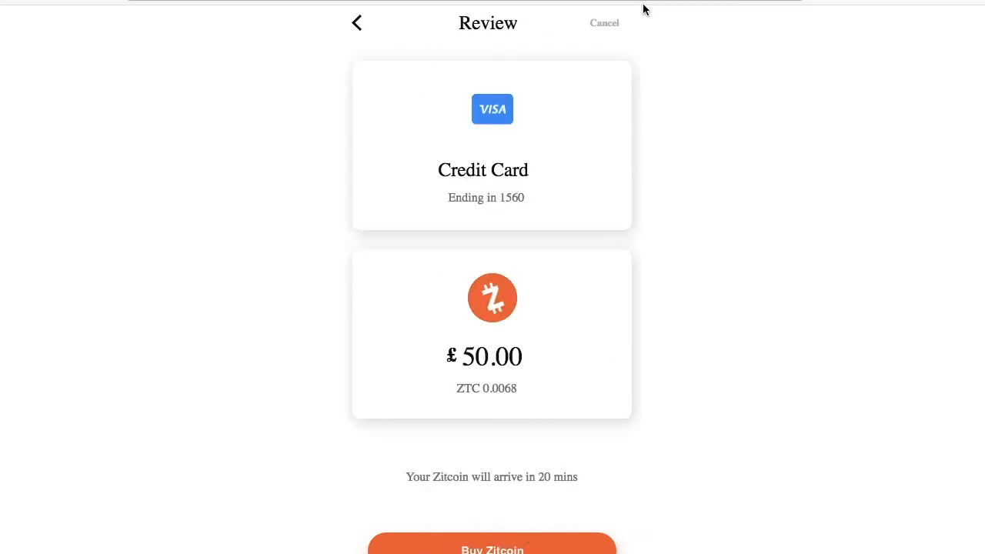
mouse_move(492, 88)
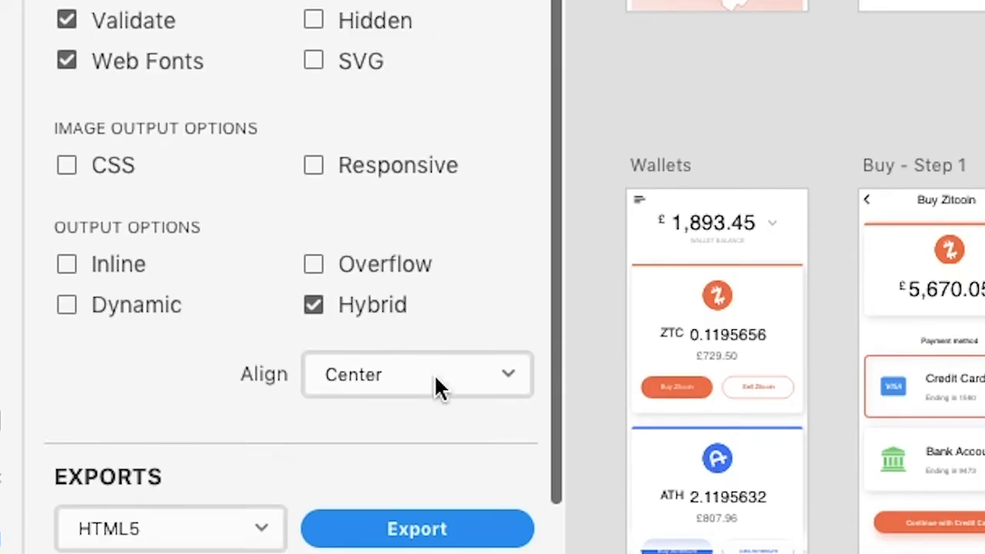
- Export the wallet design with Android Studio as the Lightning Storm target
click(169, 530)
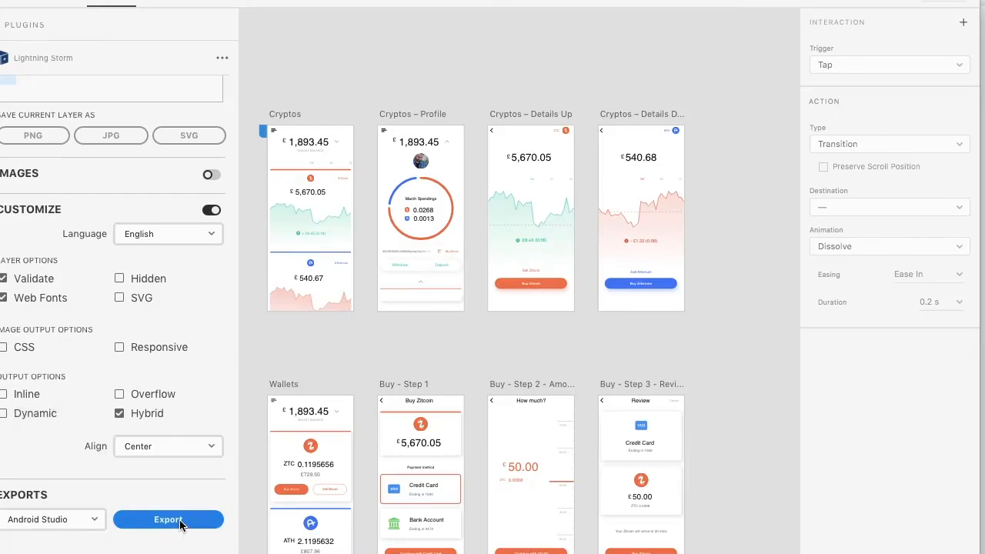
click(167, 520)
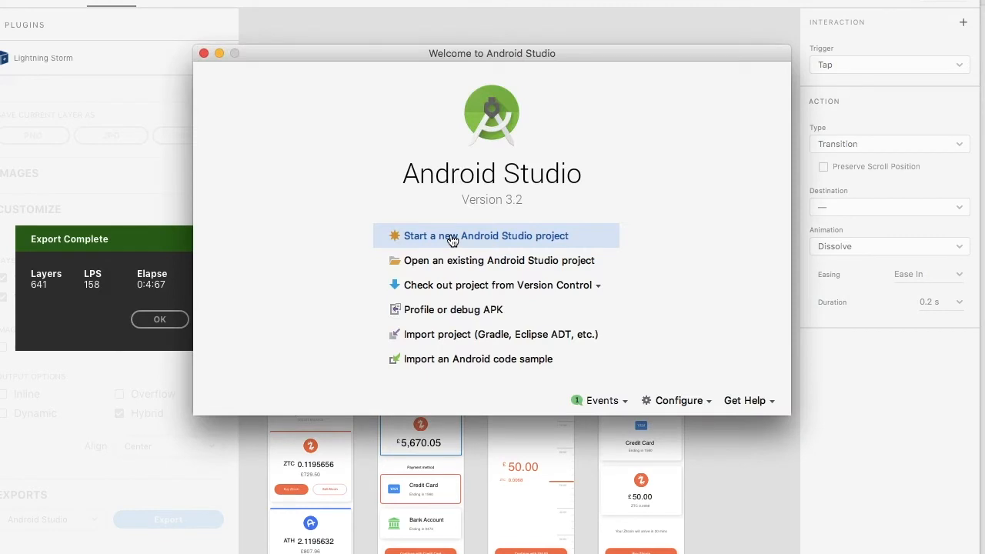
mouse_move(453, 194)
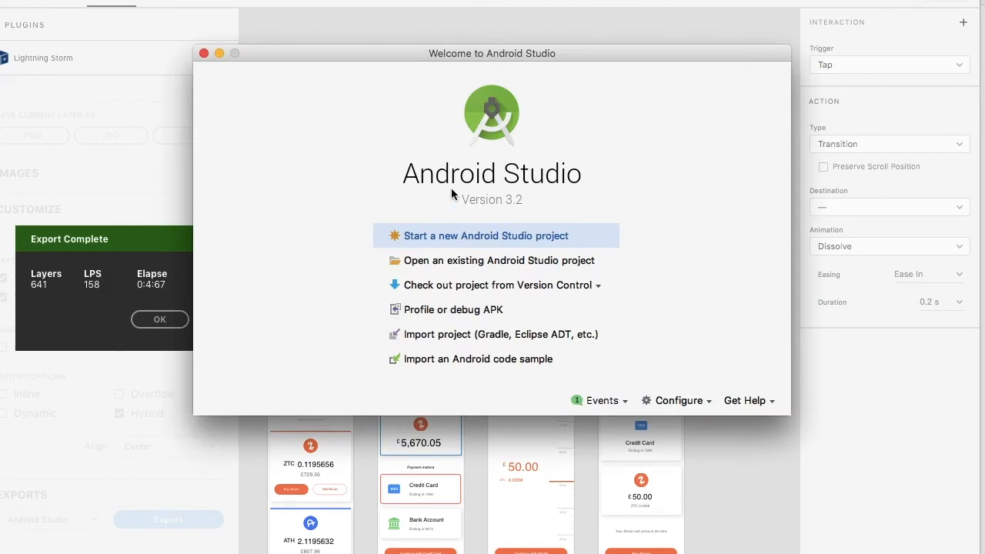
- Create the AndroidPrototype phone-and-tablet project with no starting activity
click(486, 235)
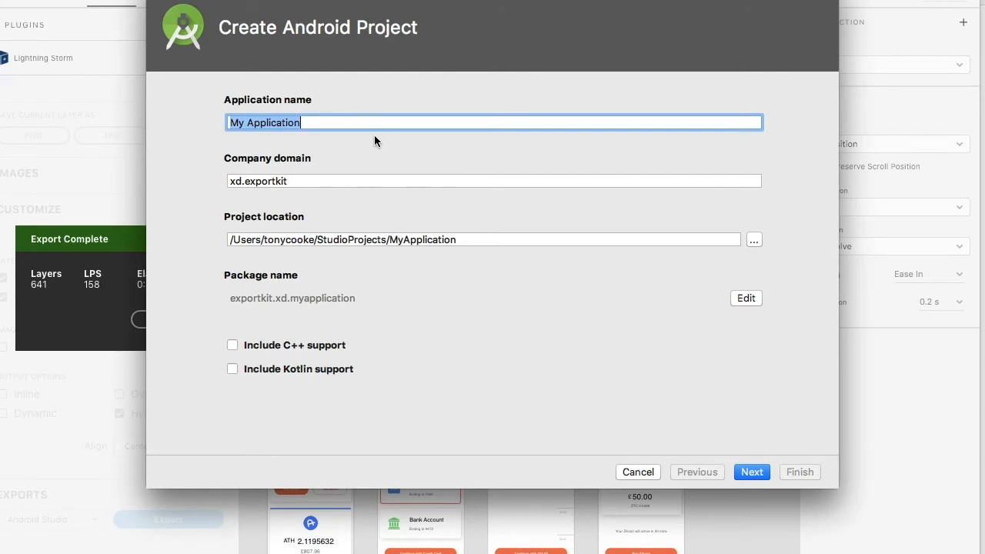
text(AndroidP)
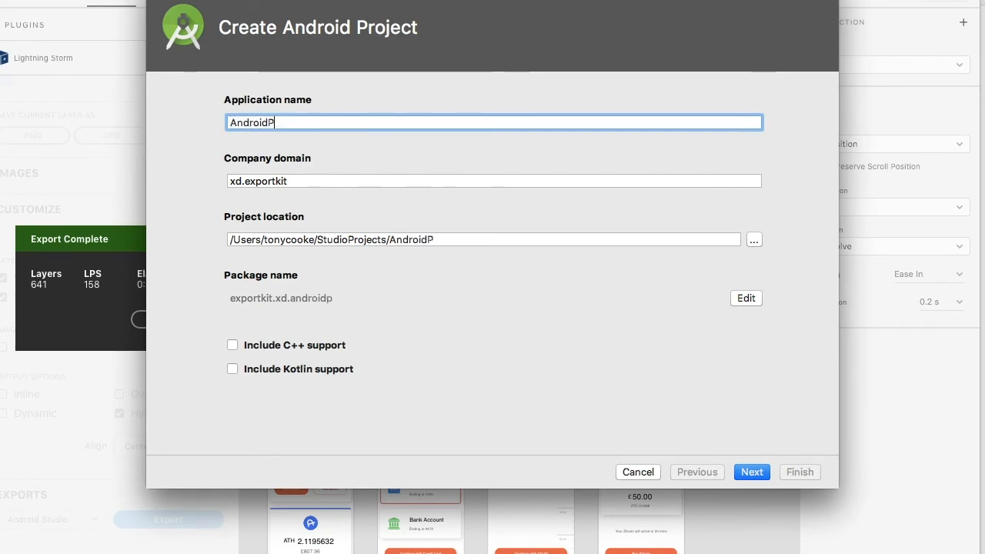
click(750, 471)
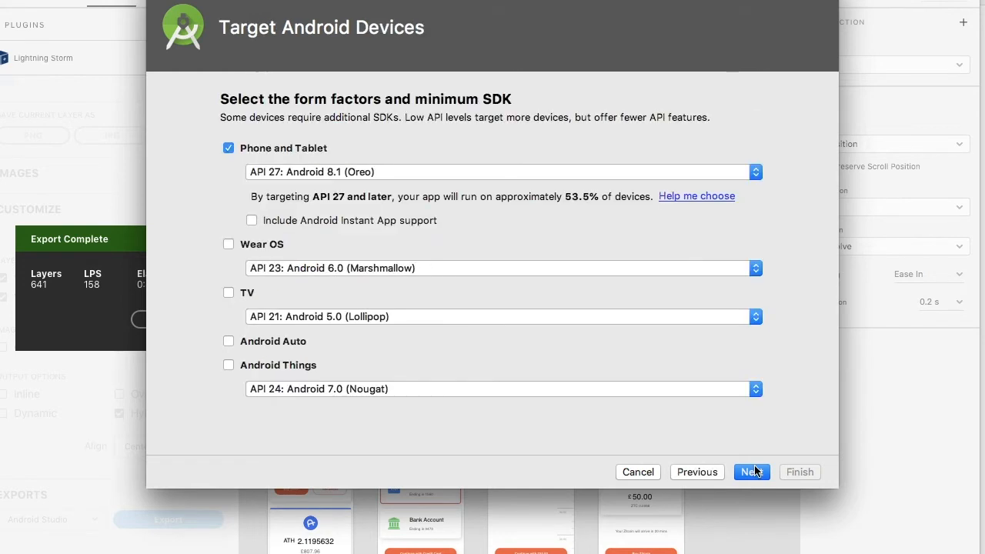
click(751, 471)
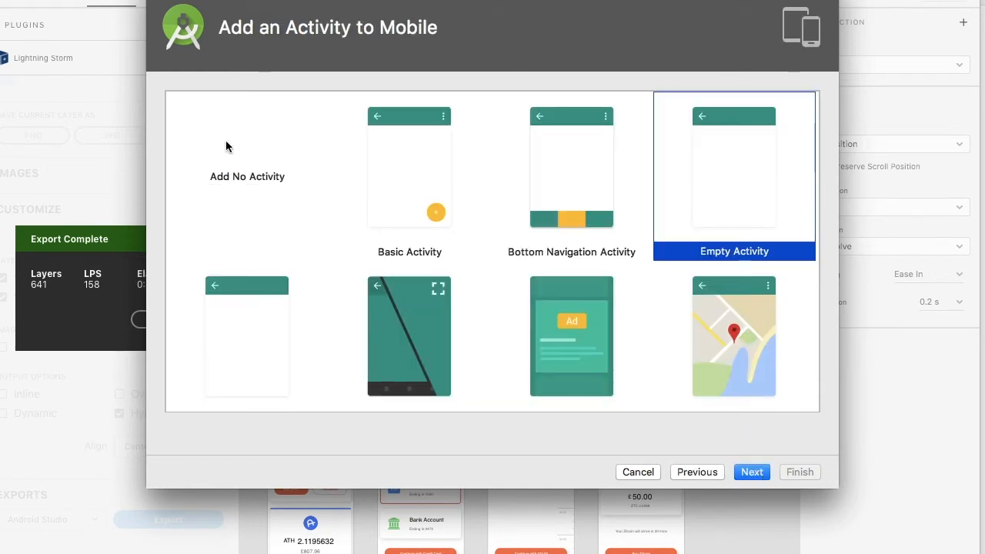
click(246, 175)
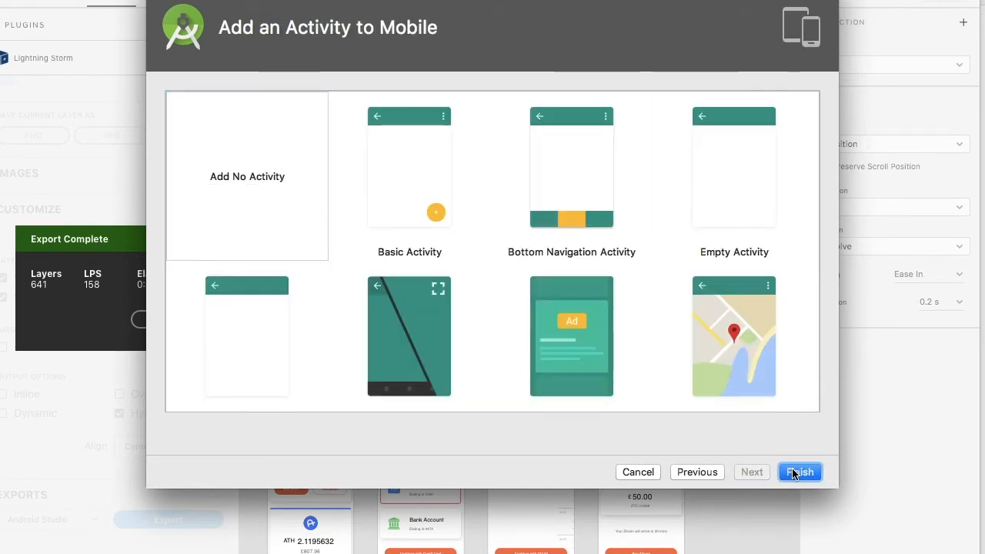
click(801, 470)
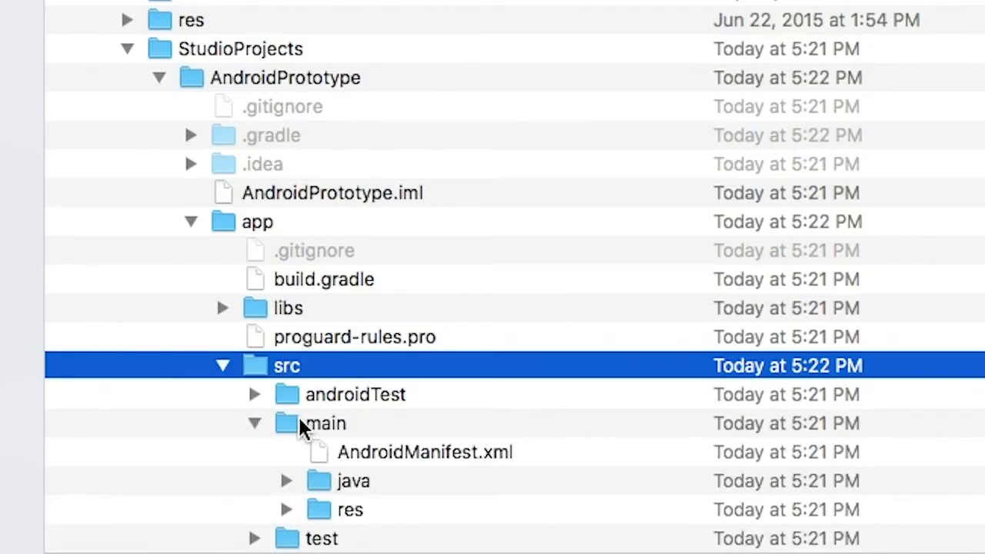
- Paste the exported manifest, java and res into src/main, replacing all conflicting items
right_click(323, 423)
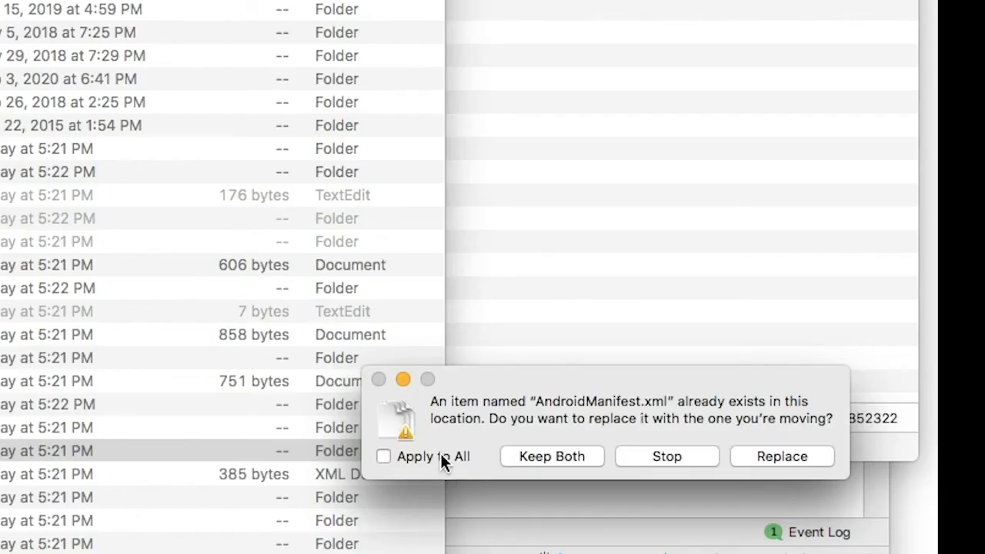
click(781, 455)
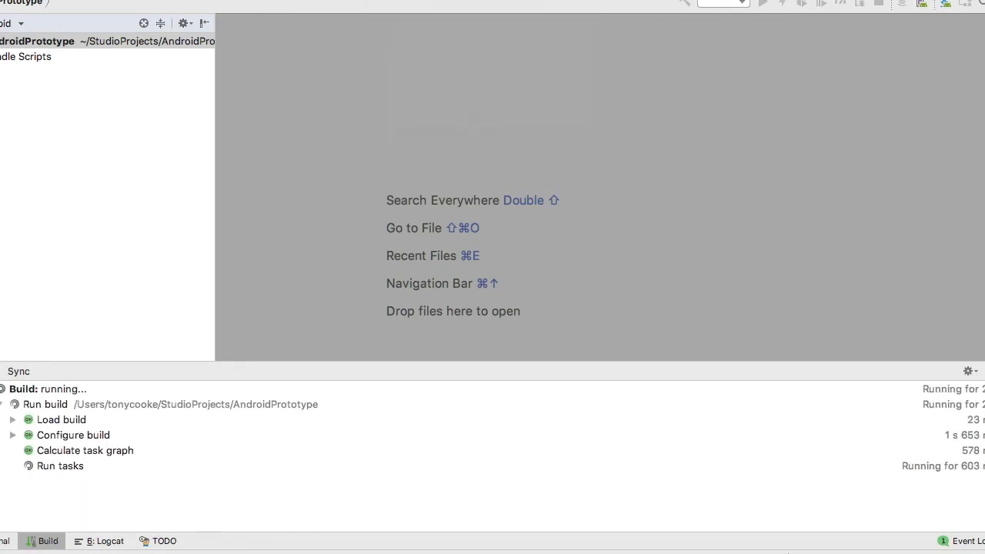
- Inspect colors.xml and the cryptos layout in the res folder after the build
click(208, 158)
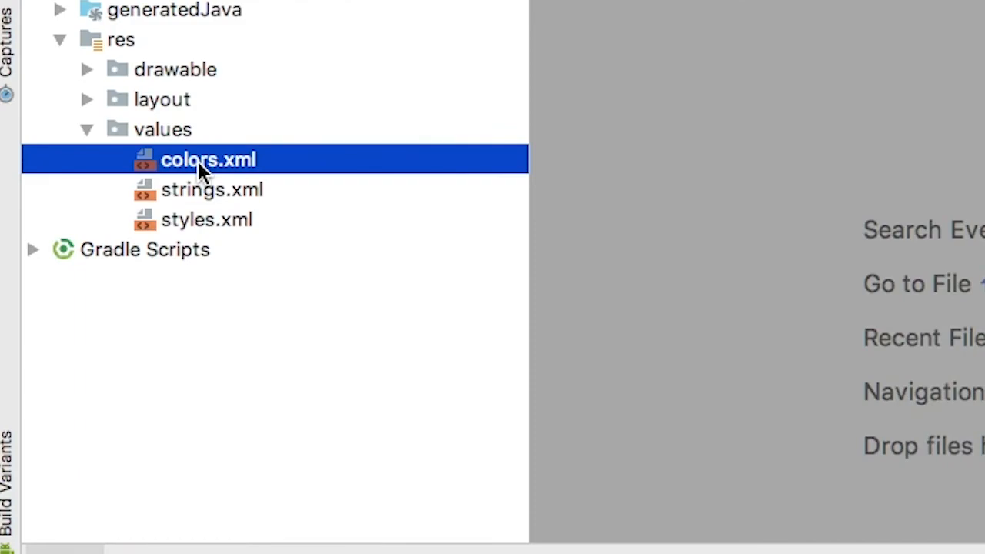
double_click(207, 159)
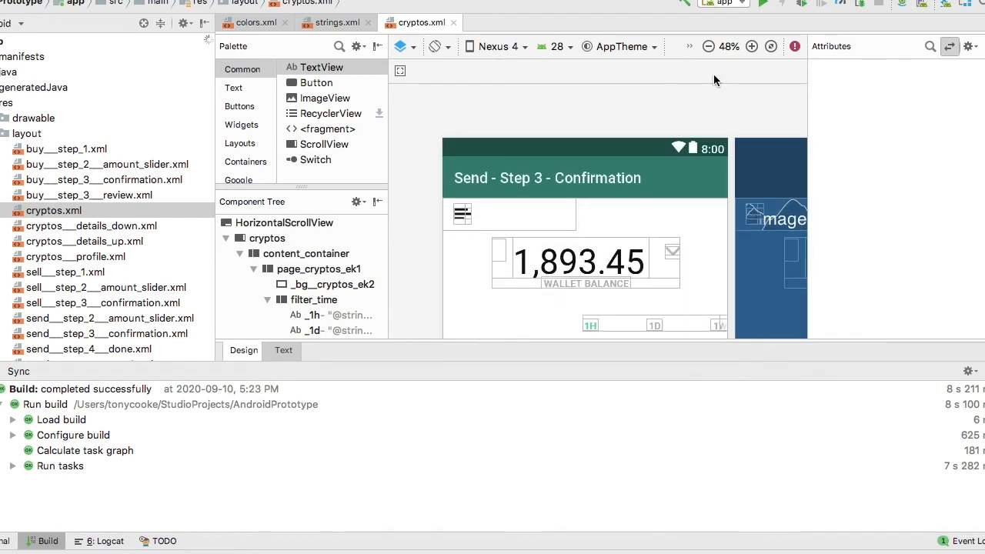
mouse_move(582, 185)
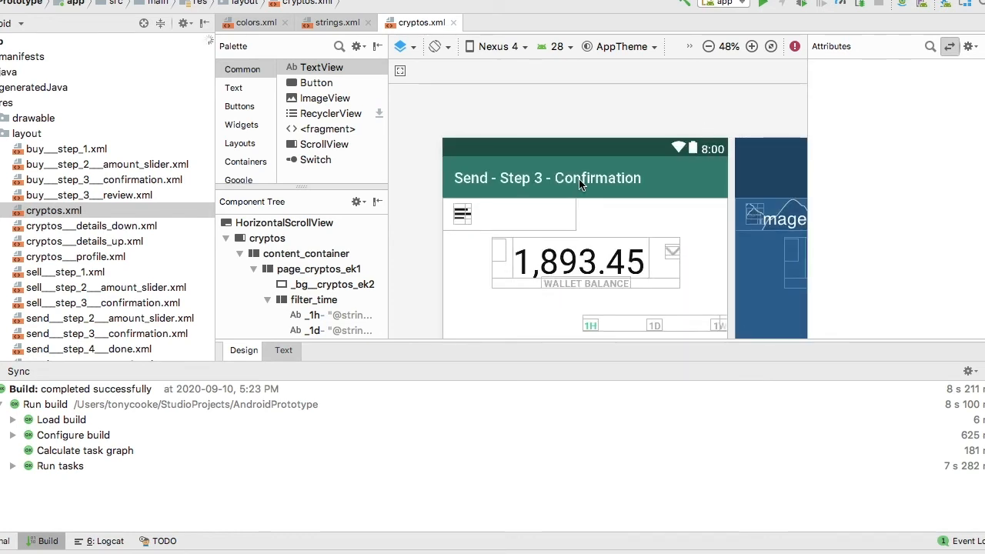
mouse_move(634, 182)
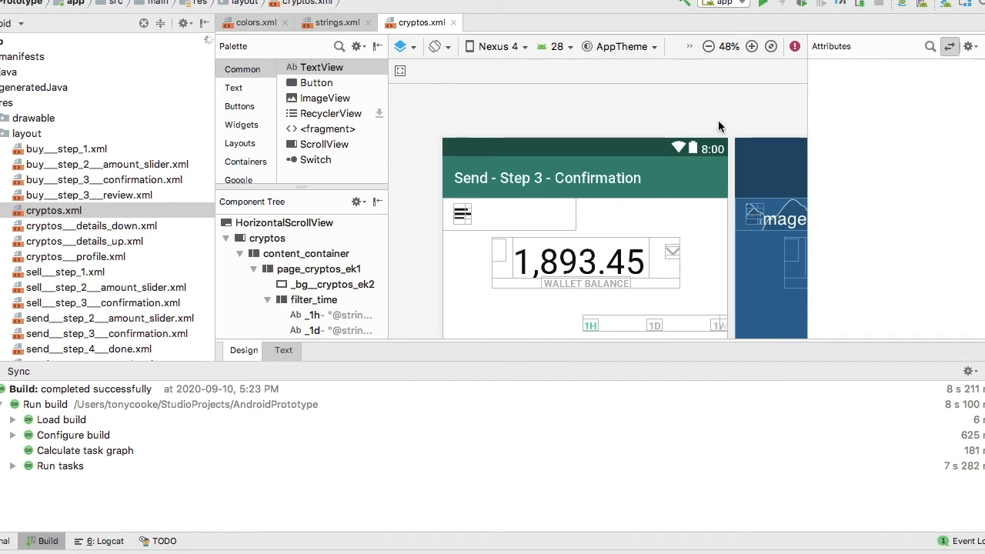
click(718, 46)
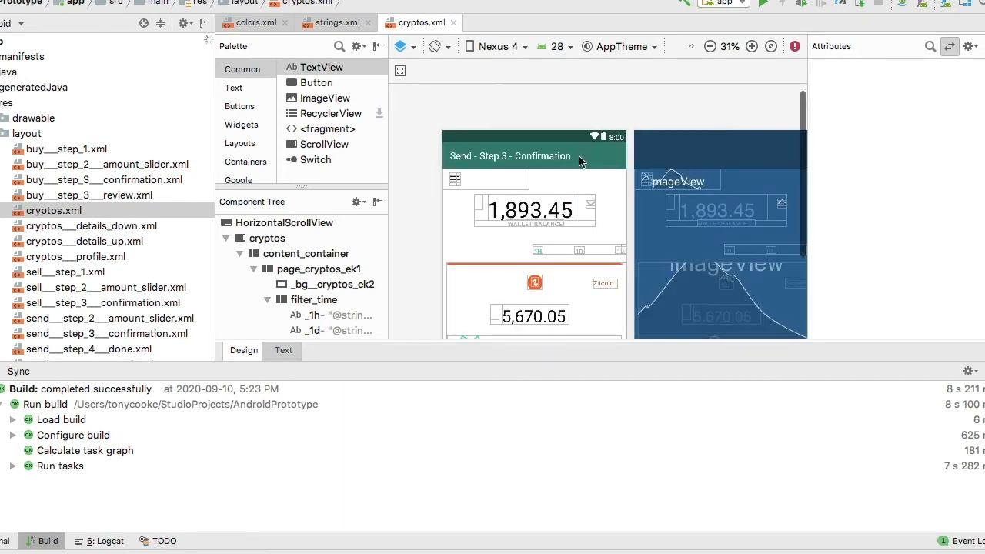
mouse_move(594, 152)
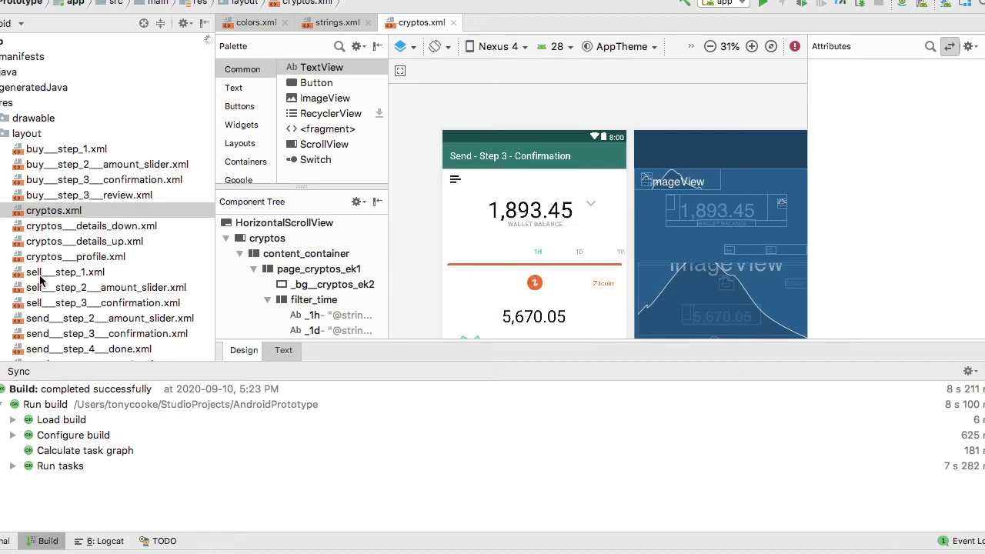
- Inspect the sell___step_1 layout's generated design
double_click(66, 271)
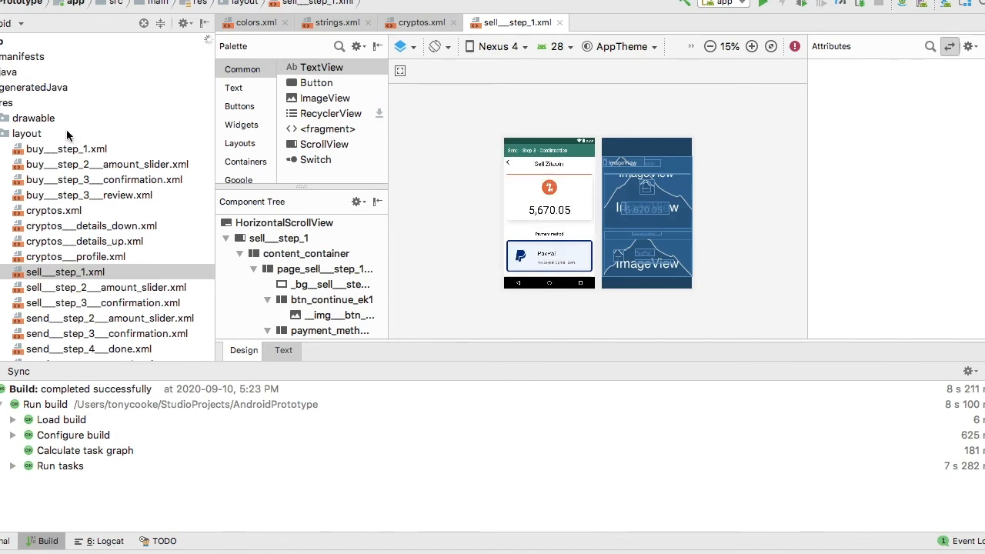
click(108, 163)
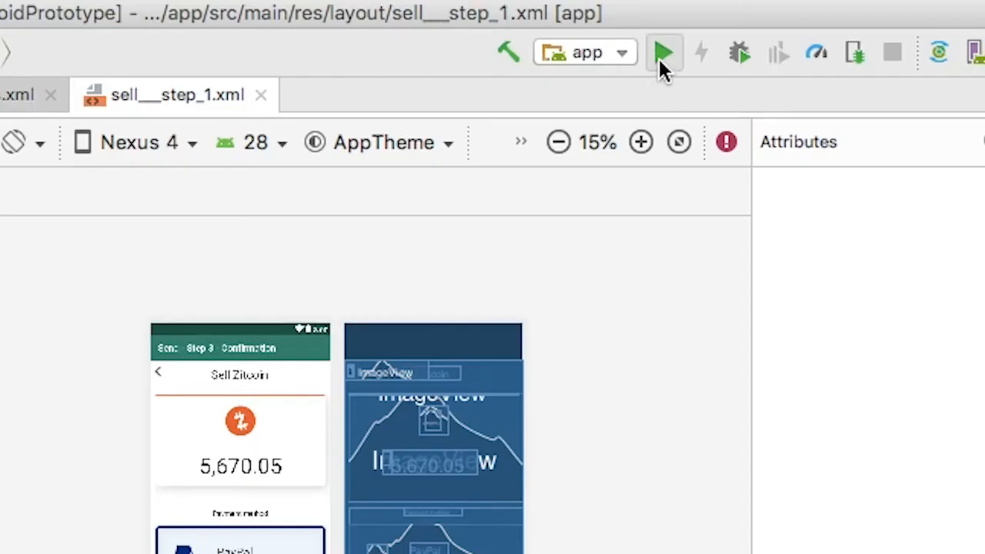
- Run the app on the selected virtual device from the deployment target dialog
click(663, 52)
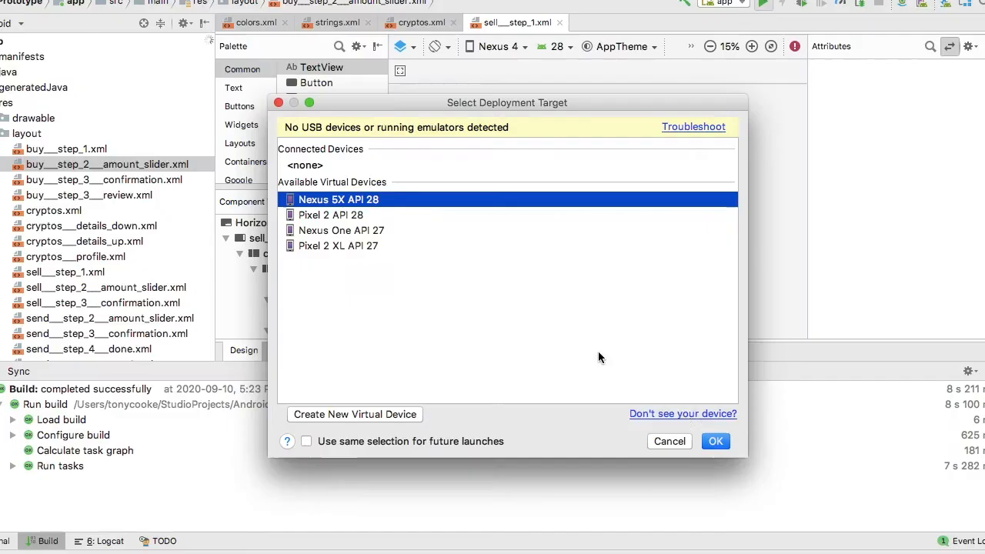
click(714, 440)
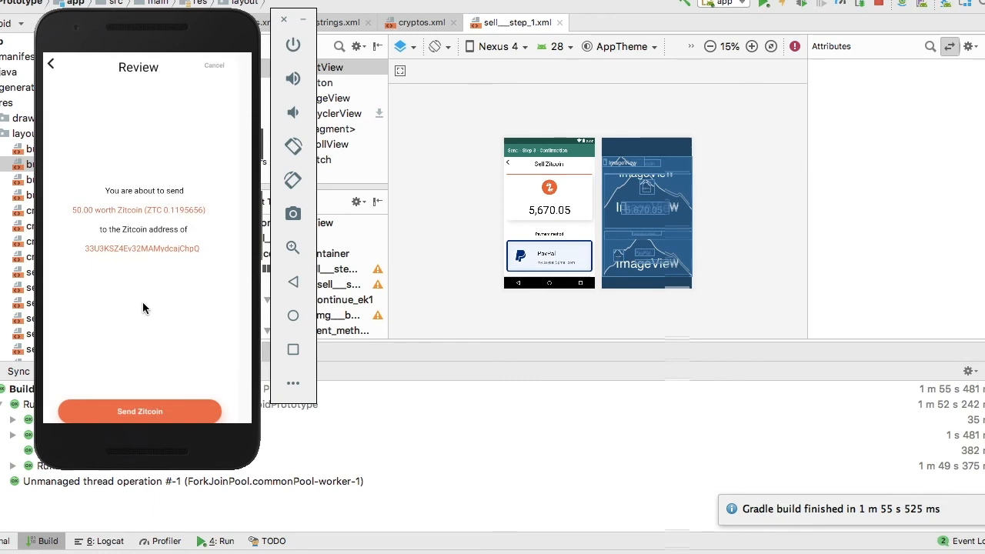
click(139, 409)
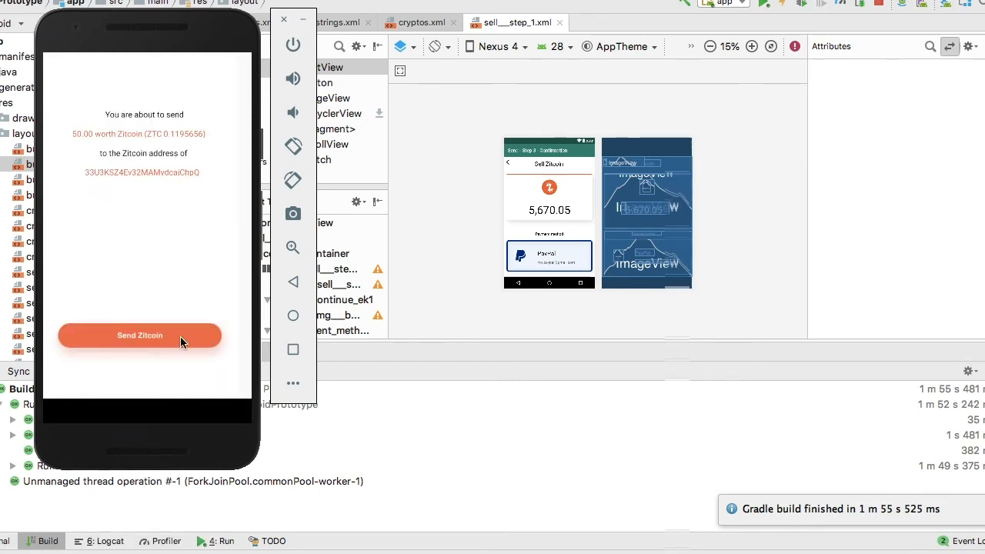
- Send Zitcoin from the Review screen in the emulator, then close it
click(139, 336)
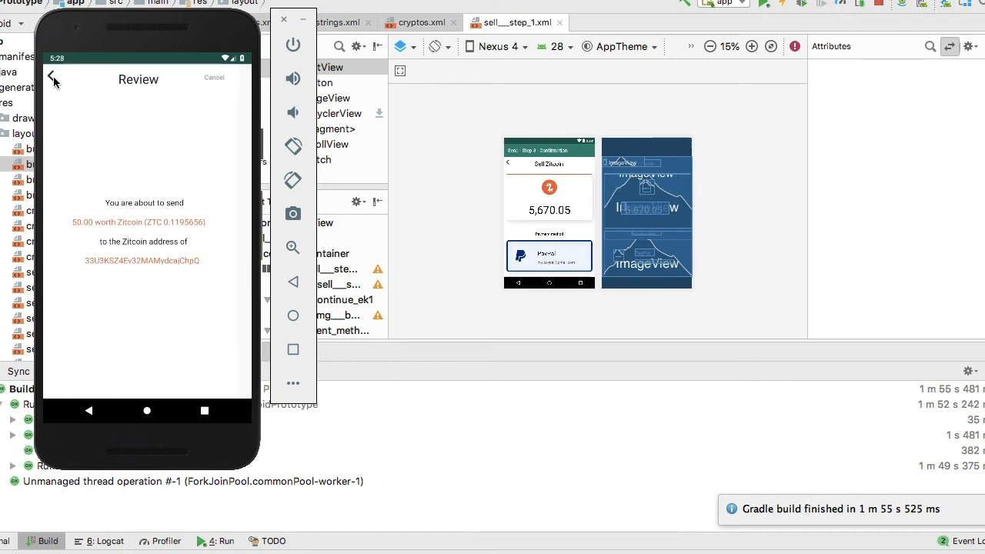
scroll(down, 3)
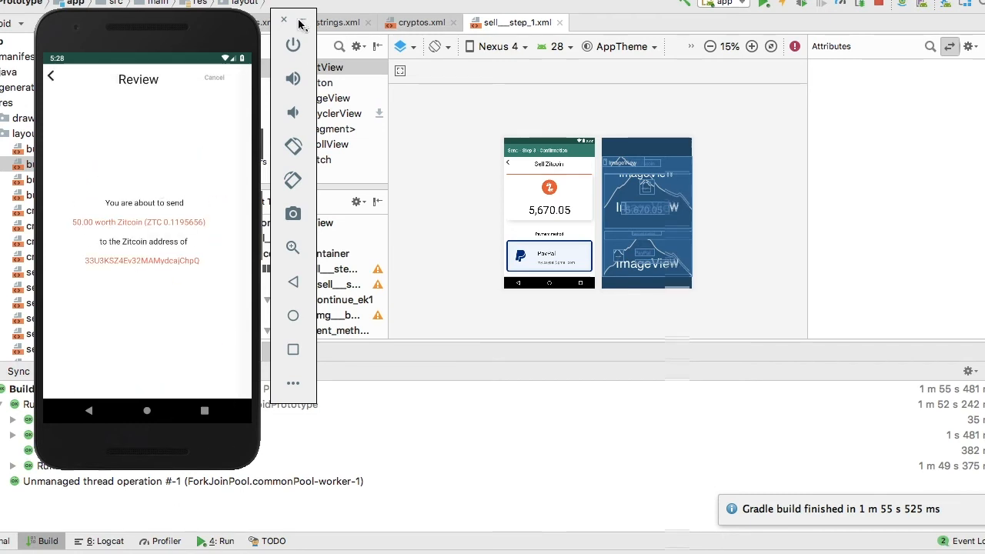
click(284, 18)
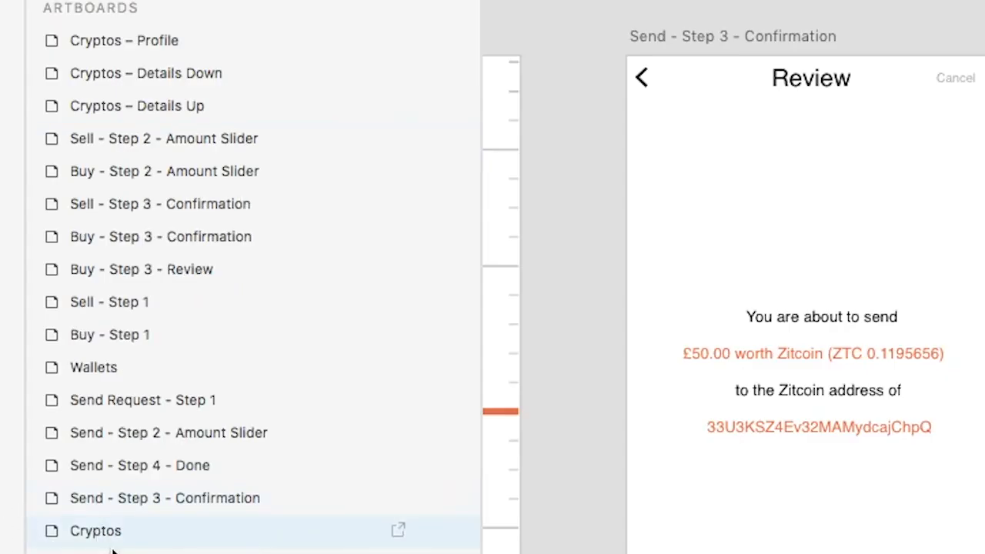
mouse_move(100, 541)
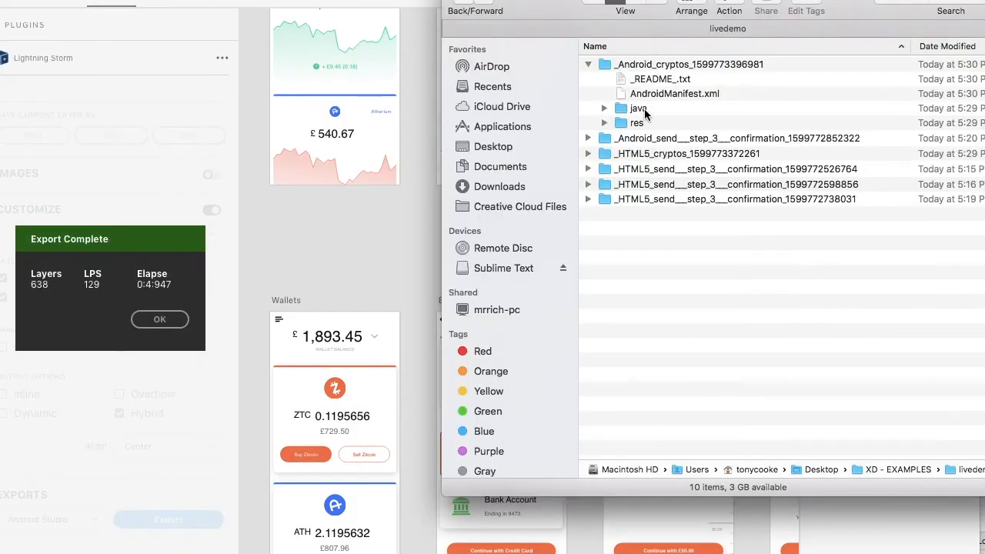
- Copy the Cryptos export's AndroidManifest.xml, java and res into the project's src/main
click(637, 123)
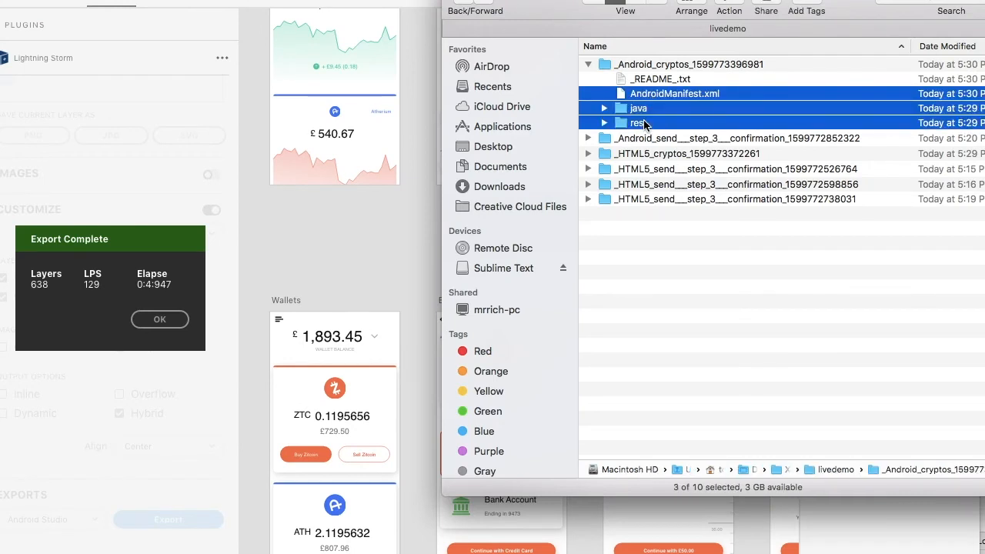
mouse_move(536, 478)
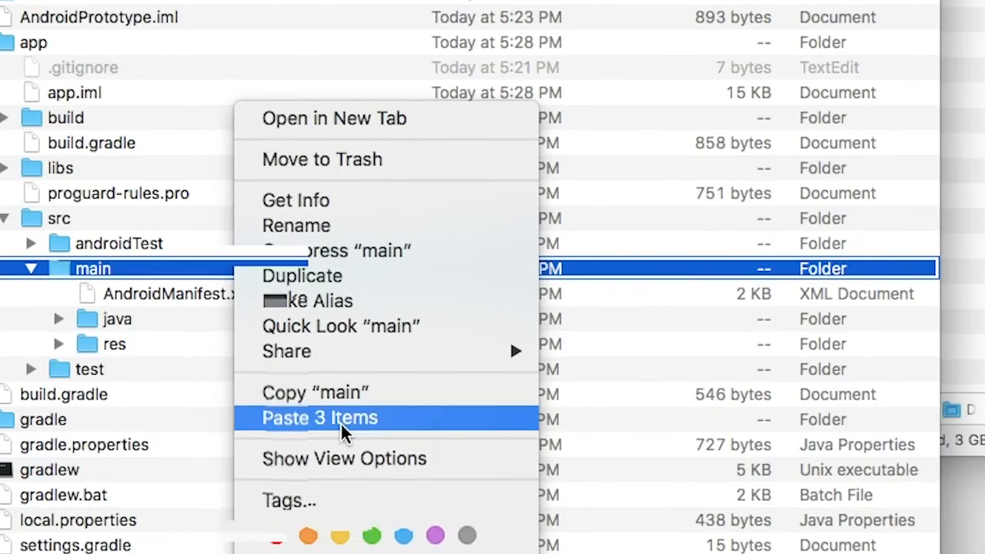
click(319, 417)
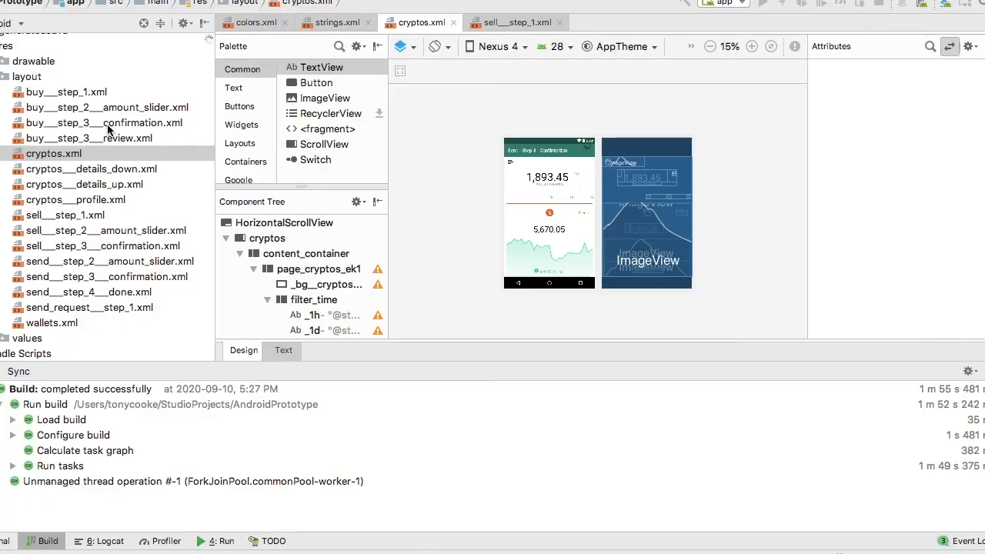
- View the cryptos__details_up layout from the Project tree
click(102, 123)
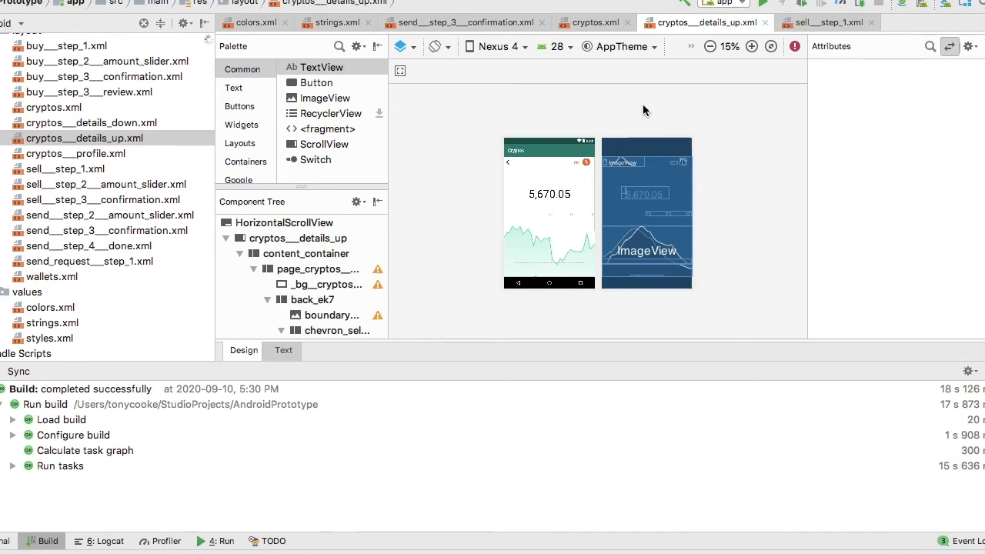
mouse_move(537, 60)
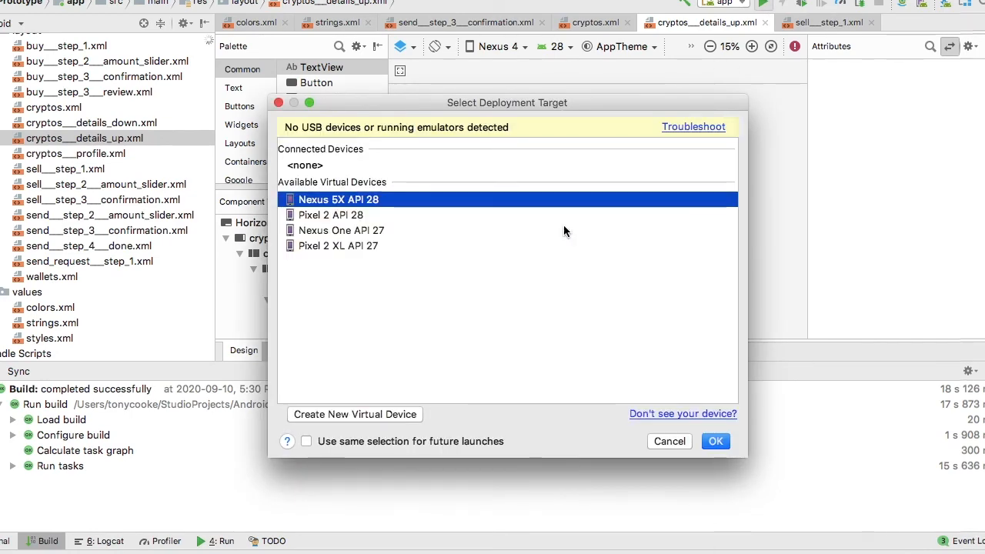
- Create a Nexus 4 virtual device with the Oreo API 27 system image
click(354, 414)
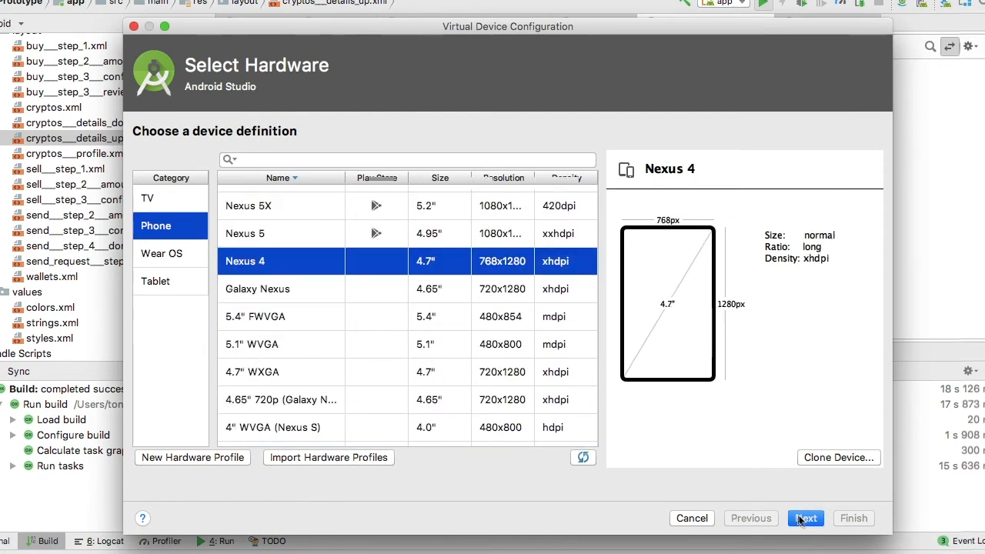
click(807, 517)
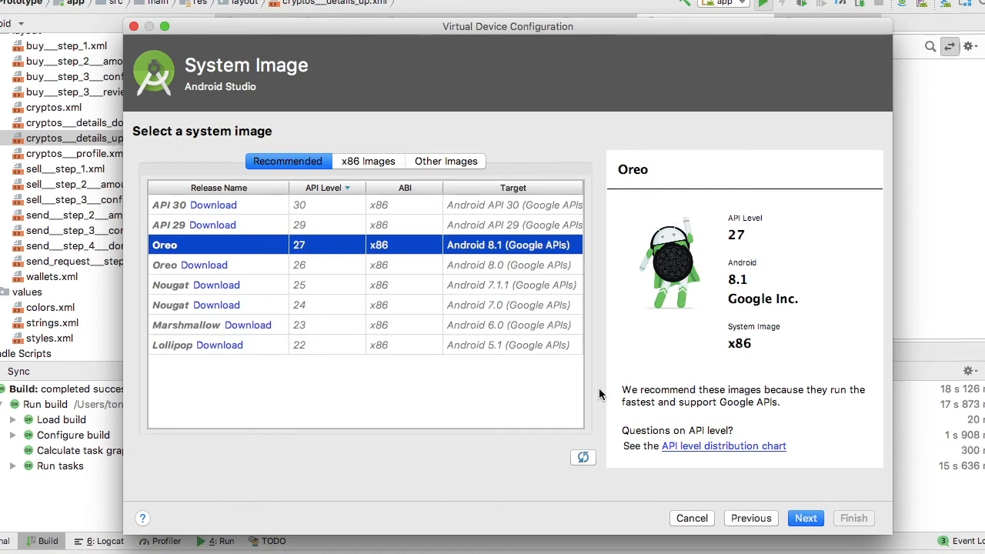
click(806, 517)
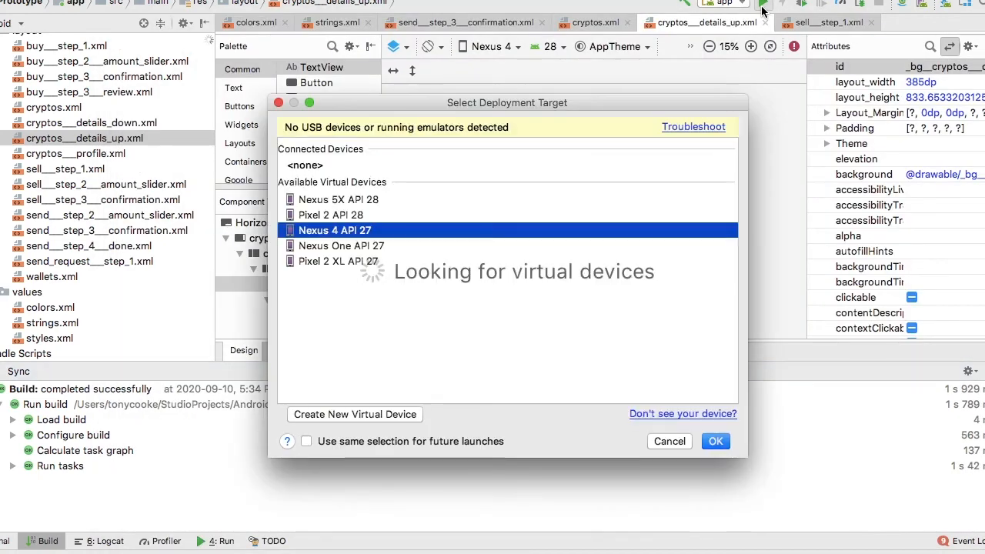
- Launch the app on the new Nexus 4 API 27 emulator
click(714, 441)
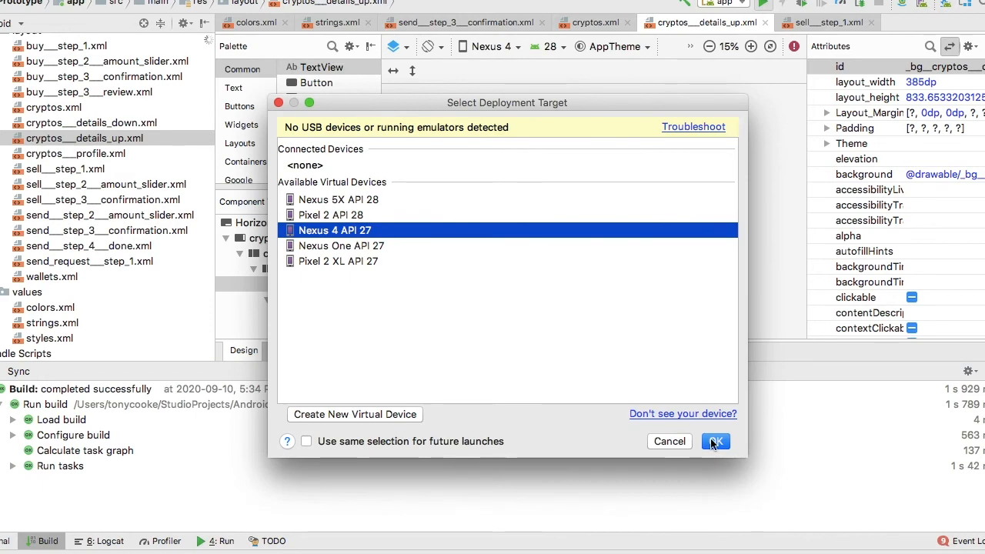
click(714, 440)
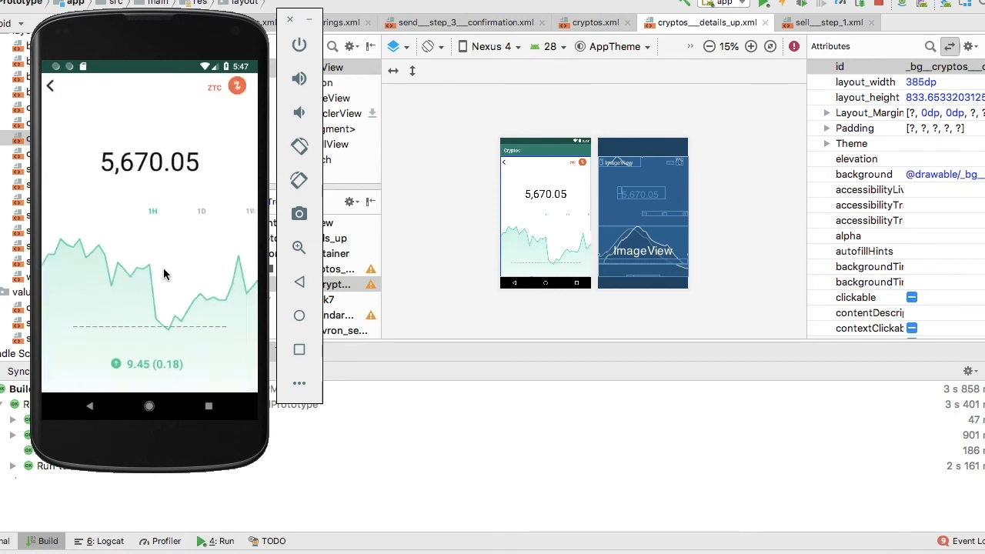
- Scroll the emulator app from the Zitcoin detail view to the March Spendings profile
scroll(down, 3)
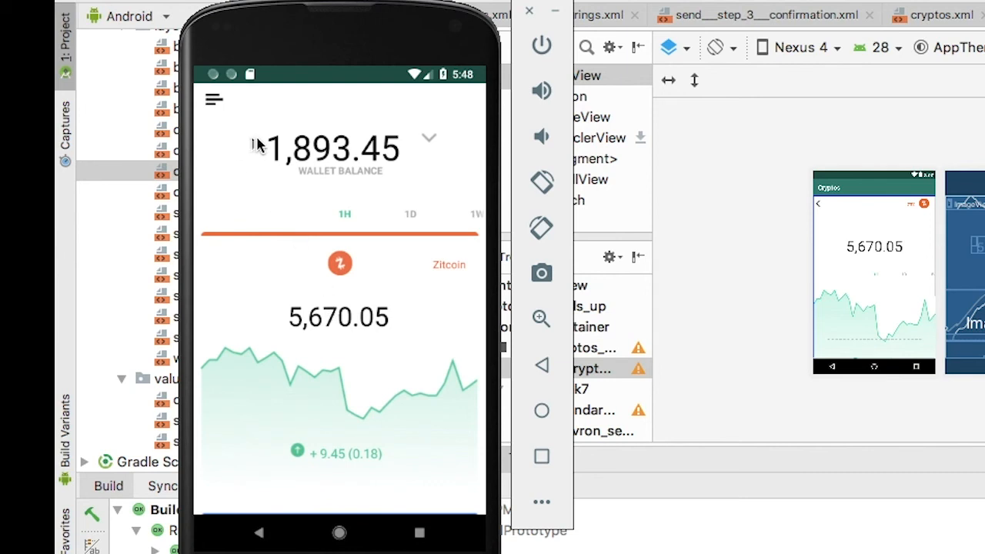
mouse_move(260, 145)
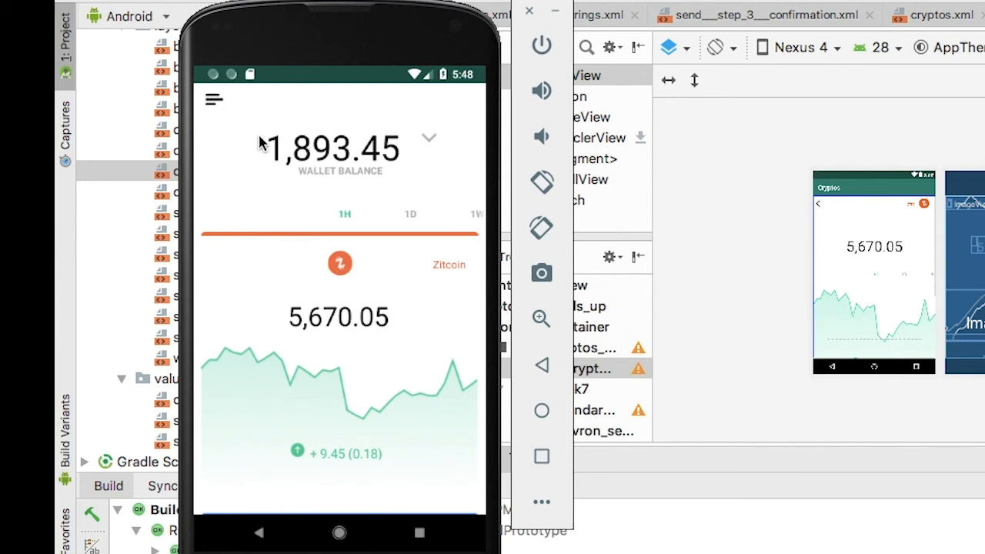
mouse_move(258, 144)
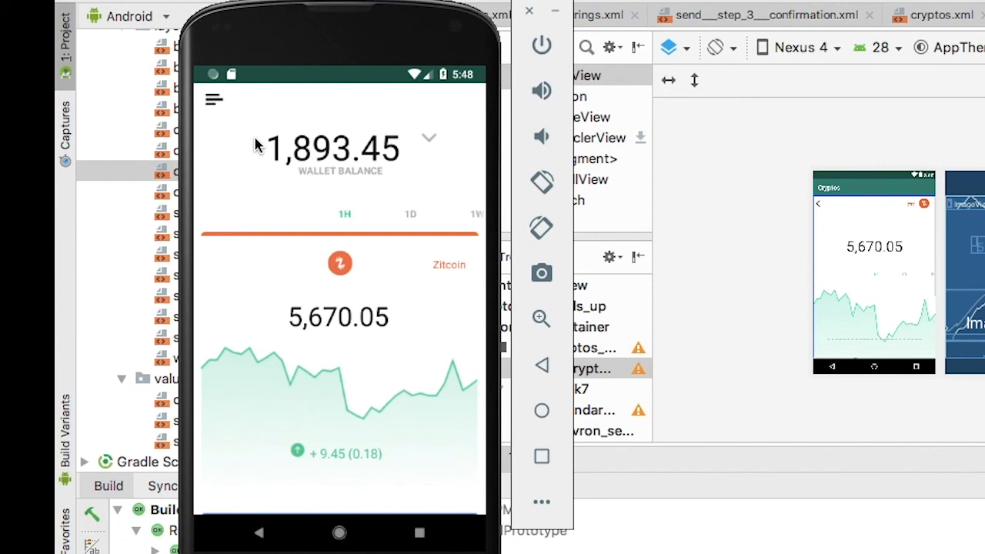
scroll(down, 3)
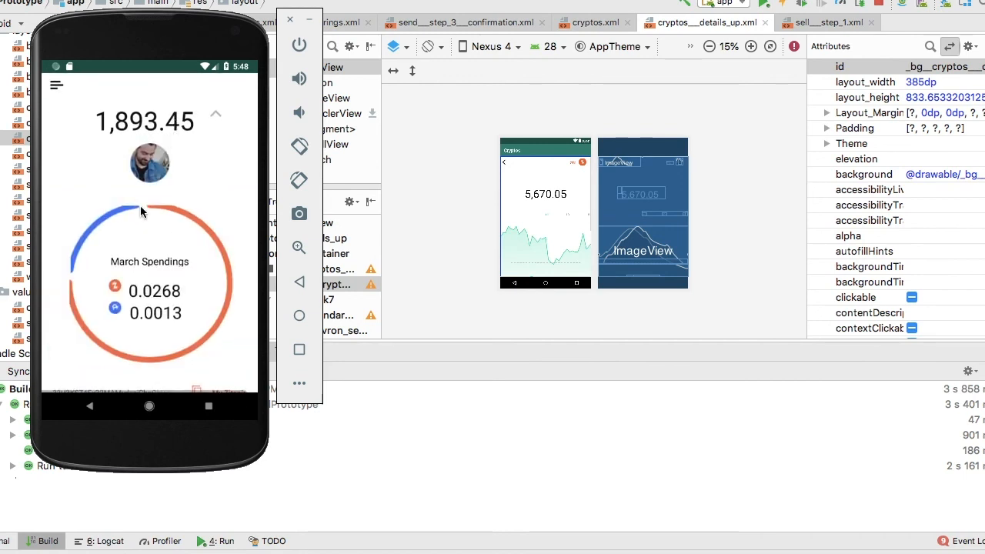
mouse_move(150, 268)
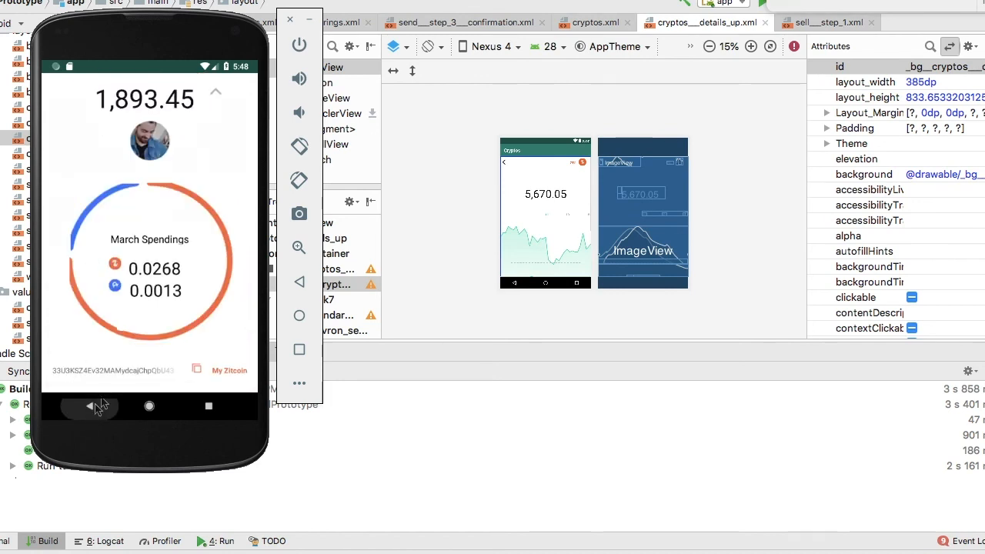
- From the coin detail screen, start a Zitcoin purchase paying with the credit card
click(89, 406)
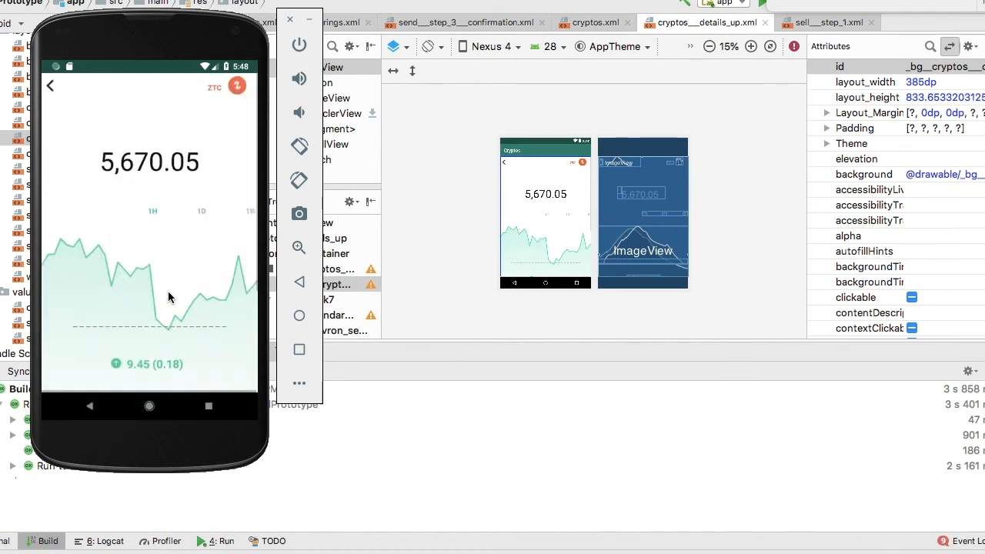
scroll(down, 3)
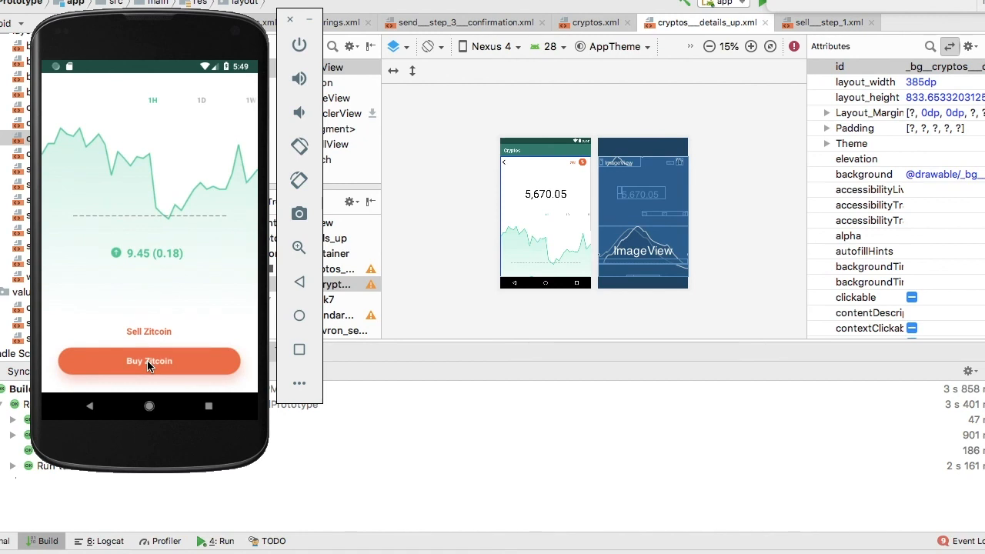
click(147, 360)
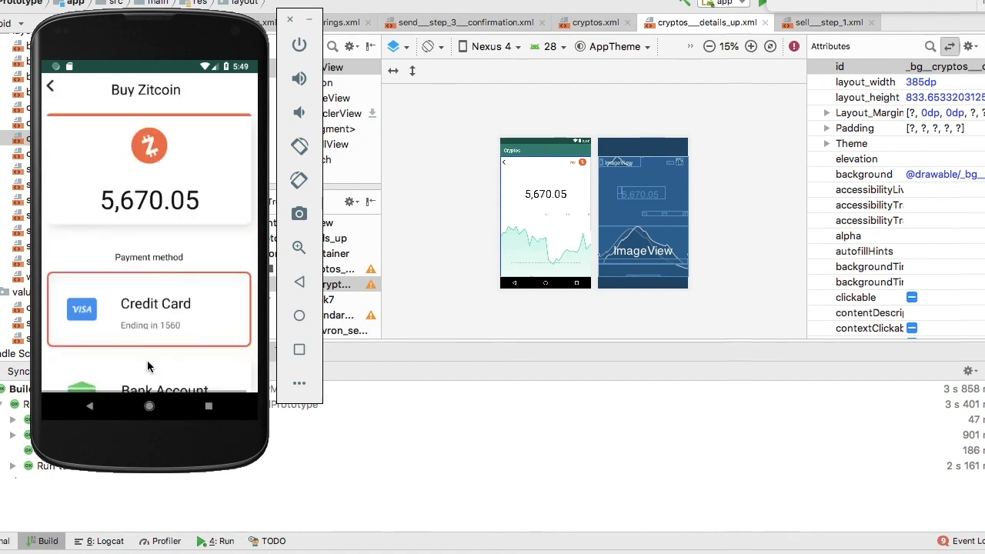
scroll(down, 3)
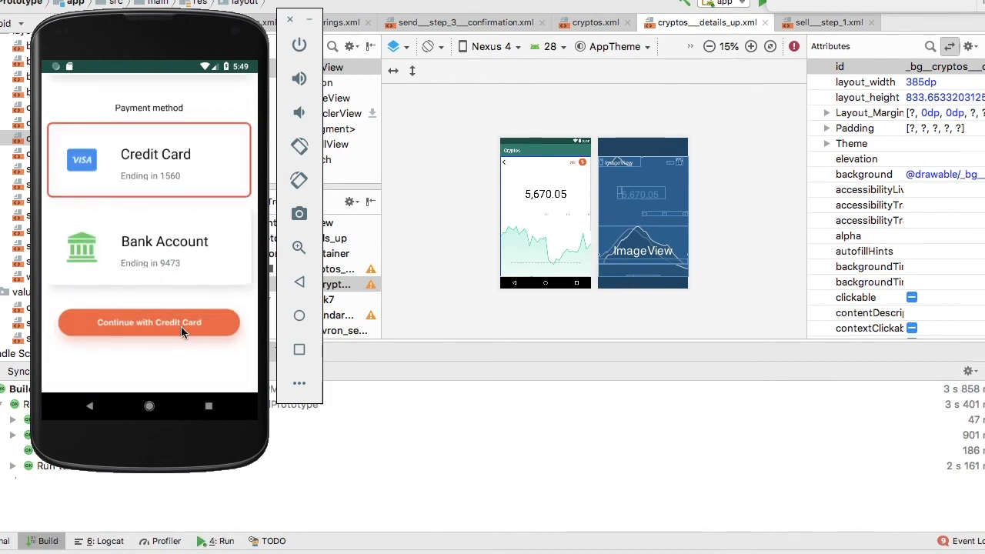
click(148, 322)
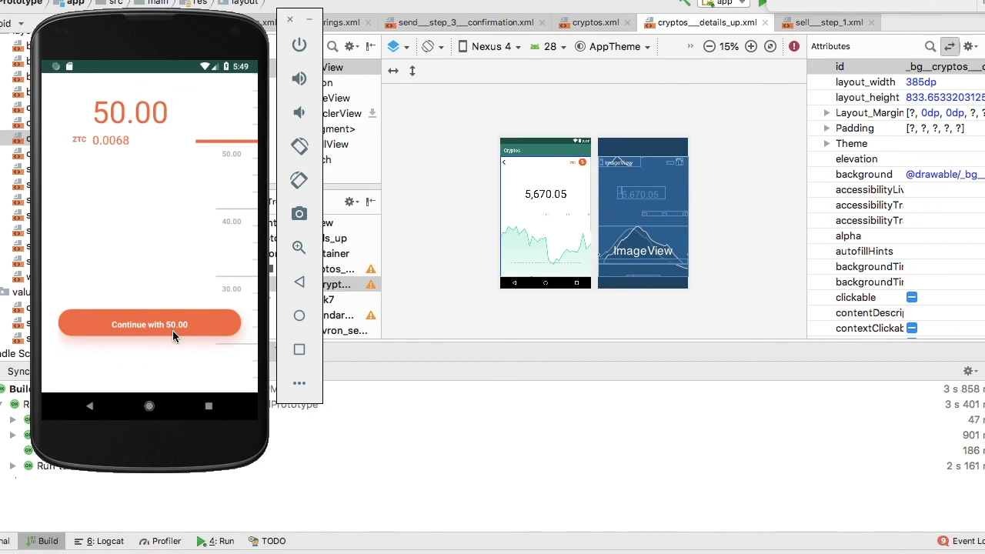
- Confirm the 50.00 amount, complete the purchase and return to the 1,893.45 wallet list
click(151, 323)
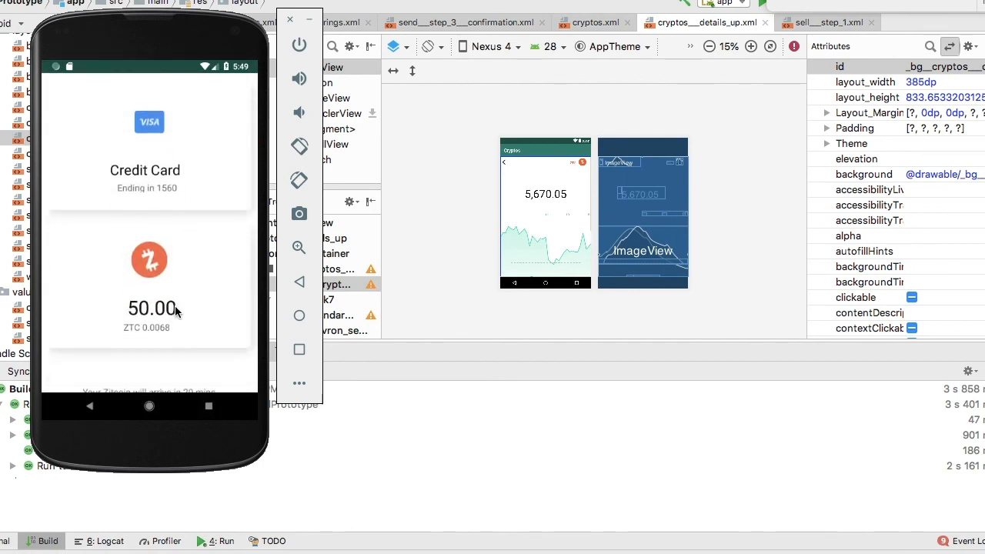
scroll(down, 3)
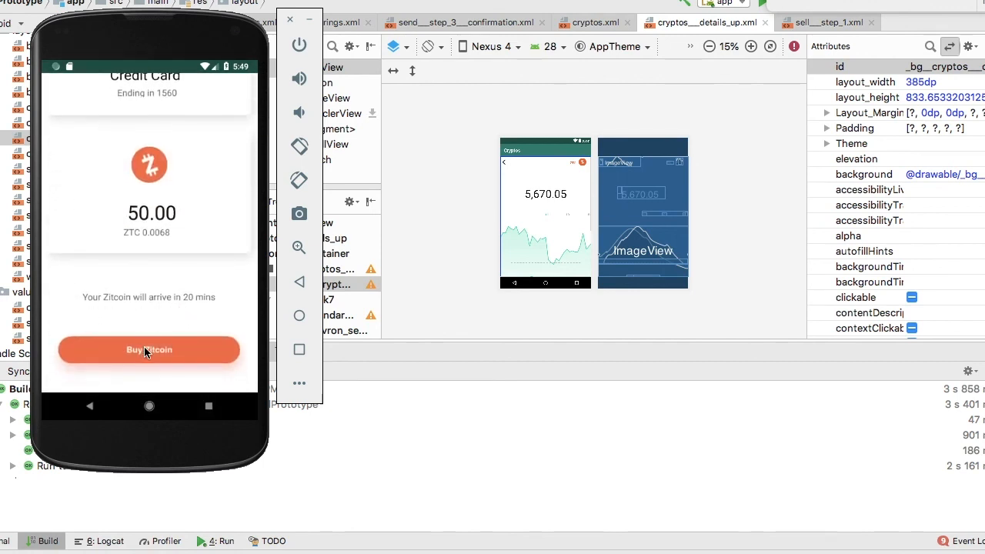
click(148, 351)
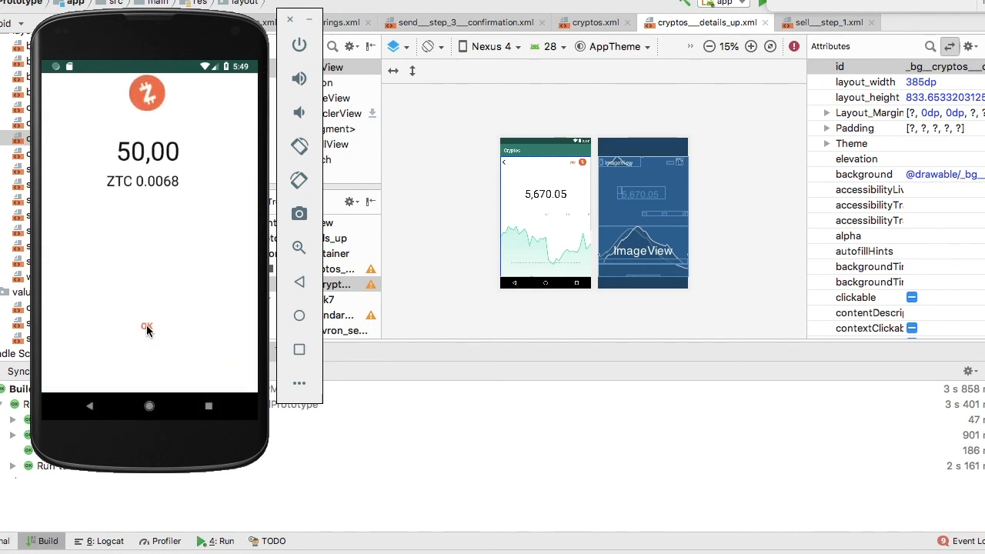
click(147, 326)
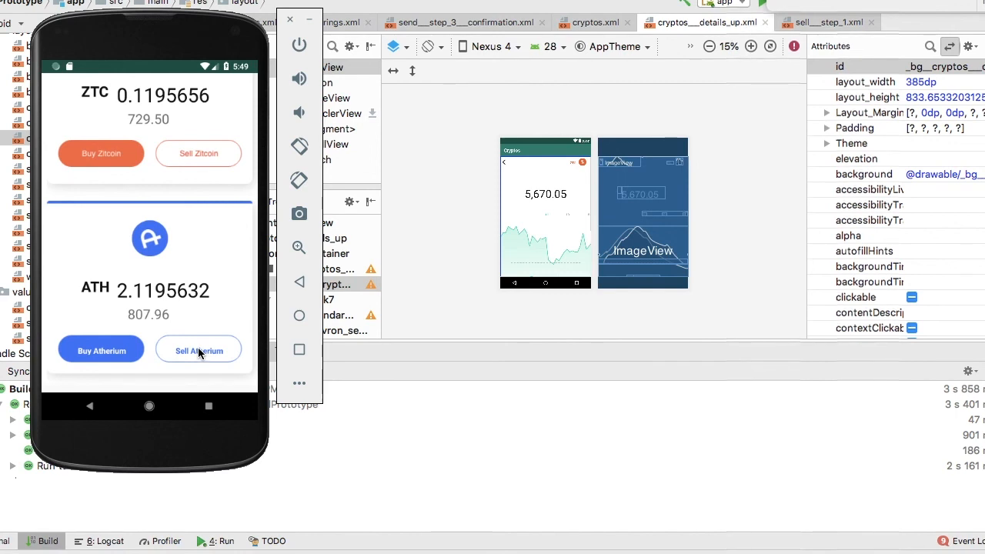
scroll(down, 3)
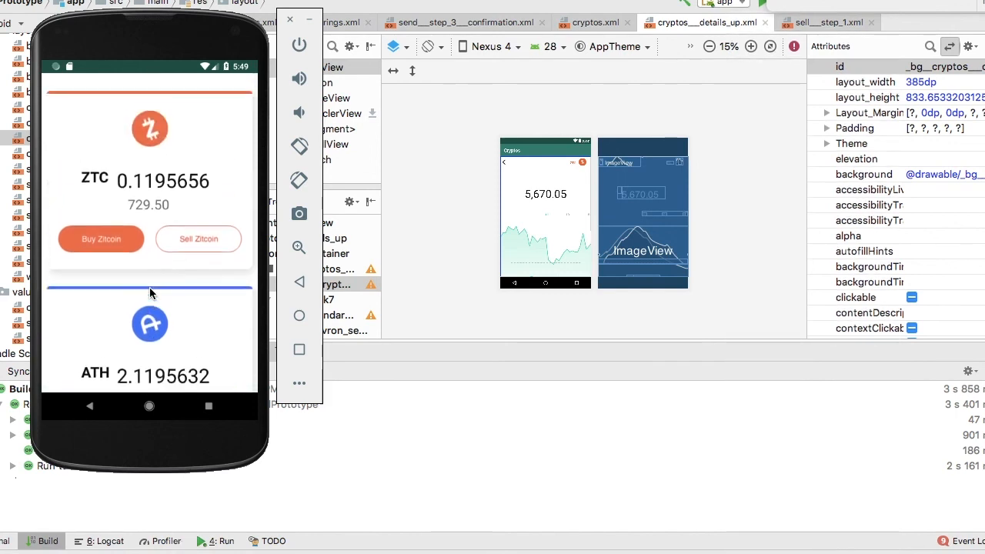
scroll(down, 3)
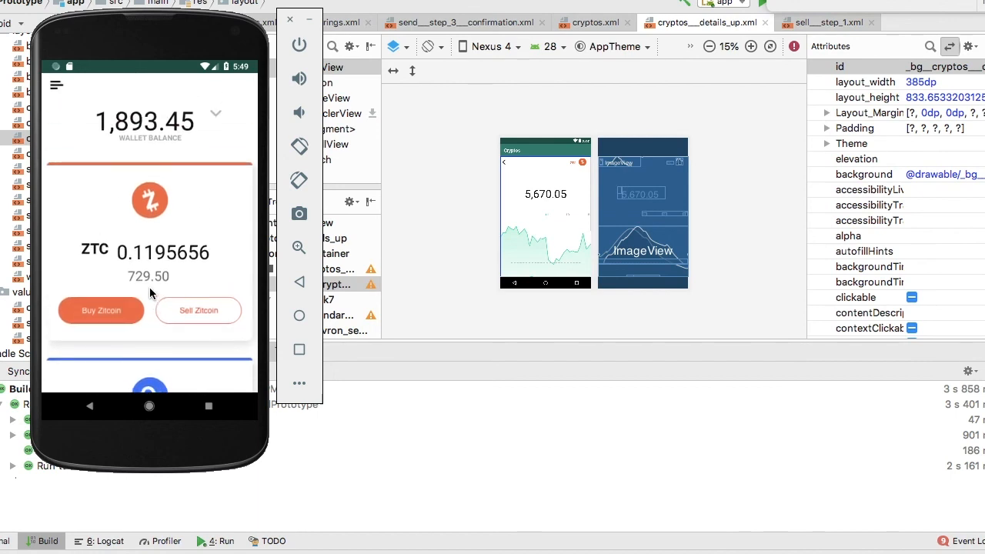